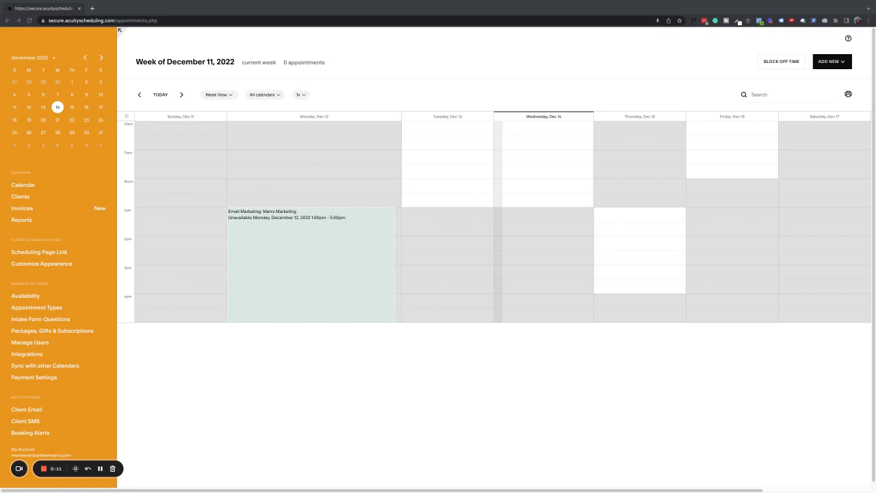
mouse_move(492, 296)
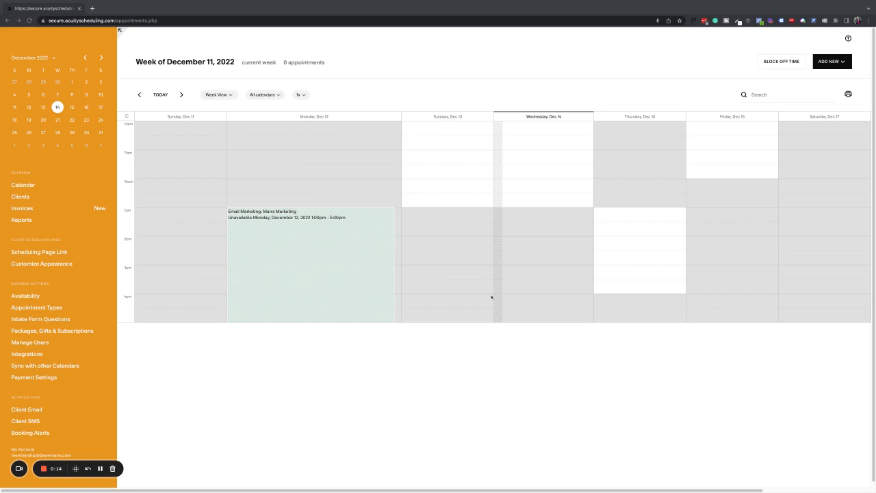
mouse_move(482, 328)
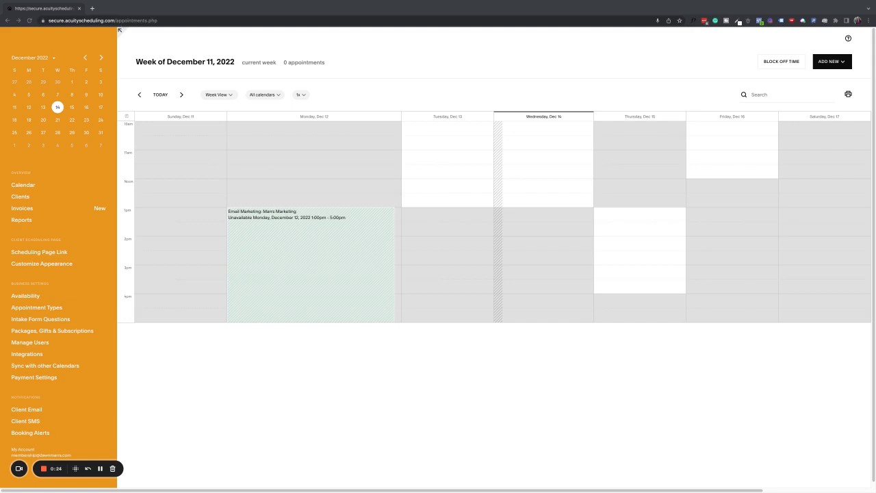
mouse_move(136, 8)
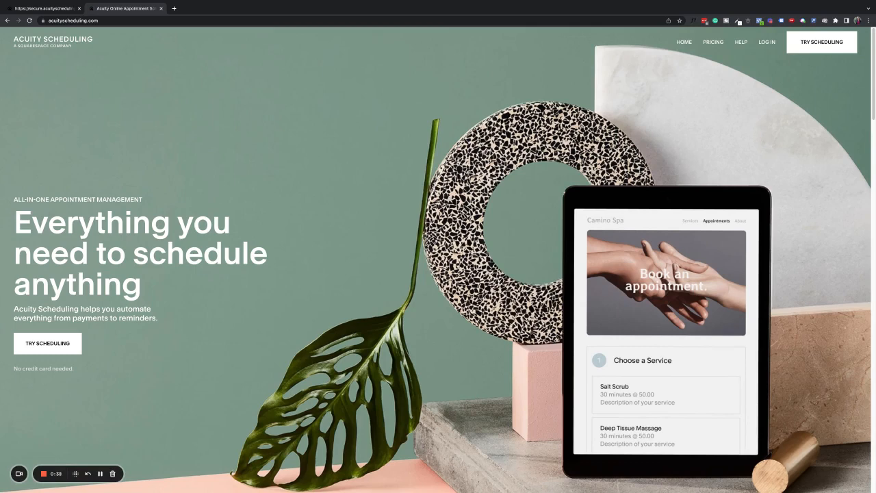
mouse_move(370, 169)
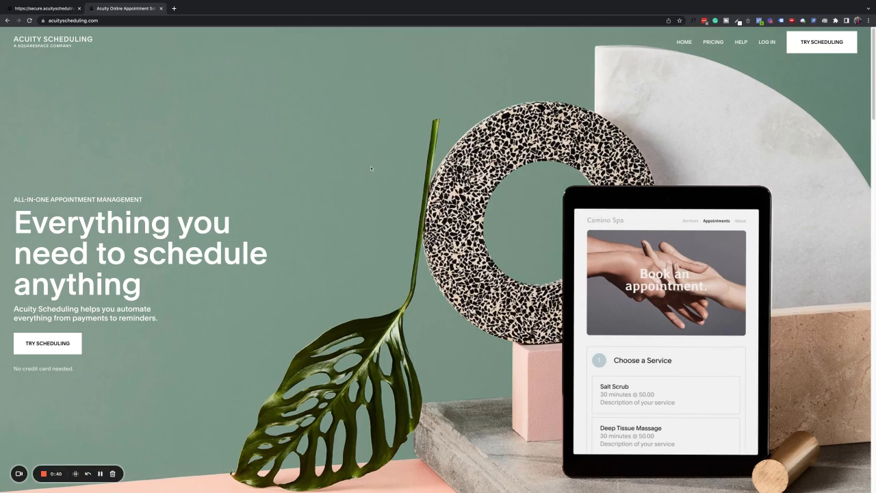
mouse_move(554, 256)
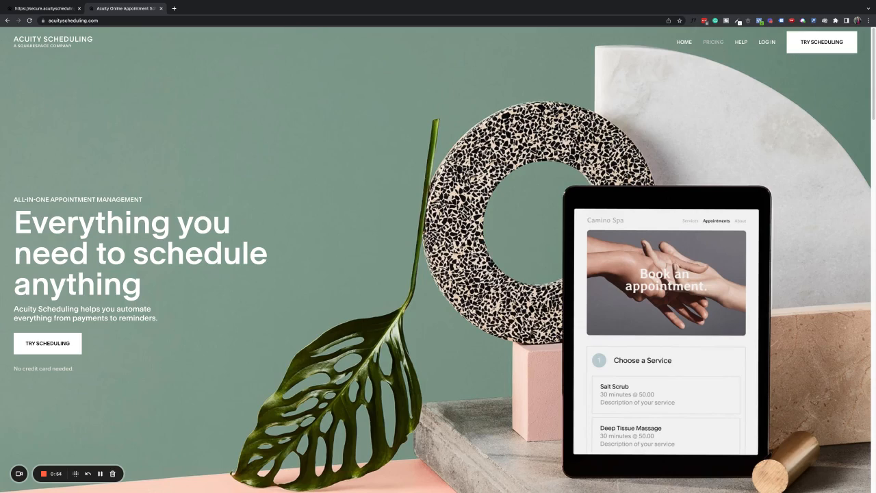
mouse_move(721, 49)
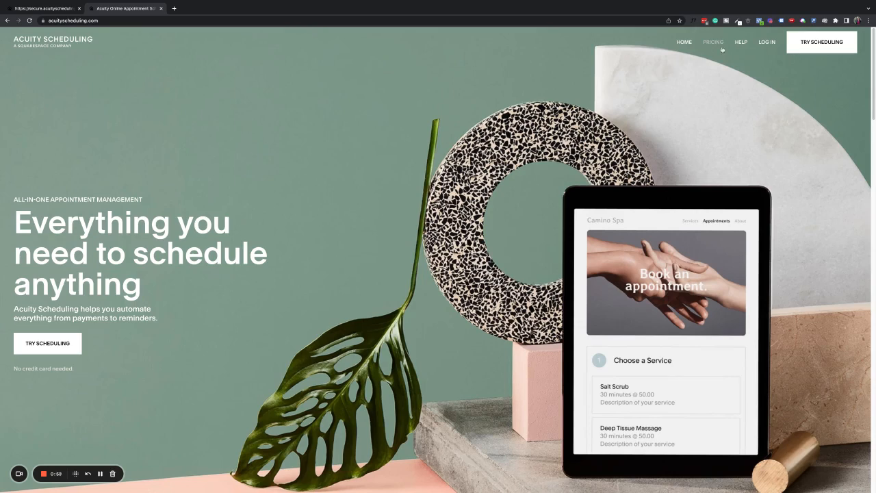
mouse_move(715, 52)
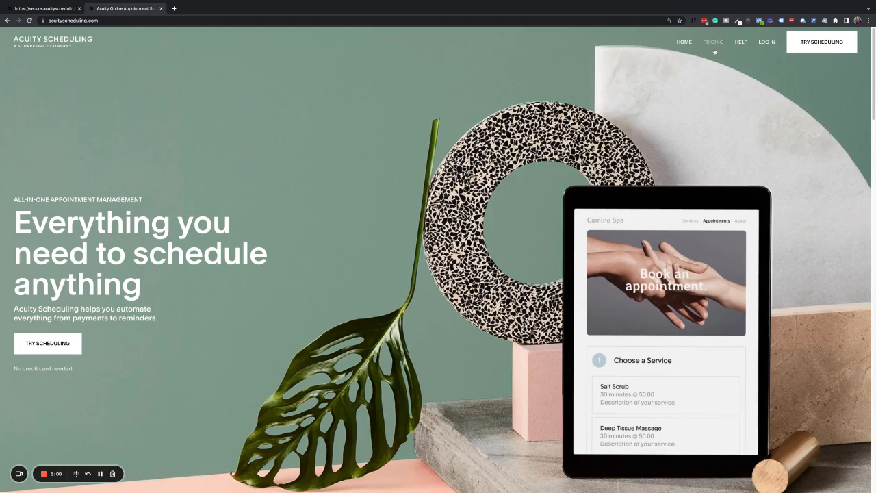
Open the Acuity Scheduling pricing and sign-up page from the top navigation.
click(713, 42)
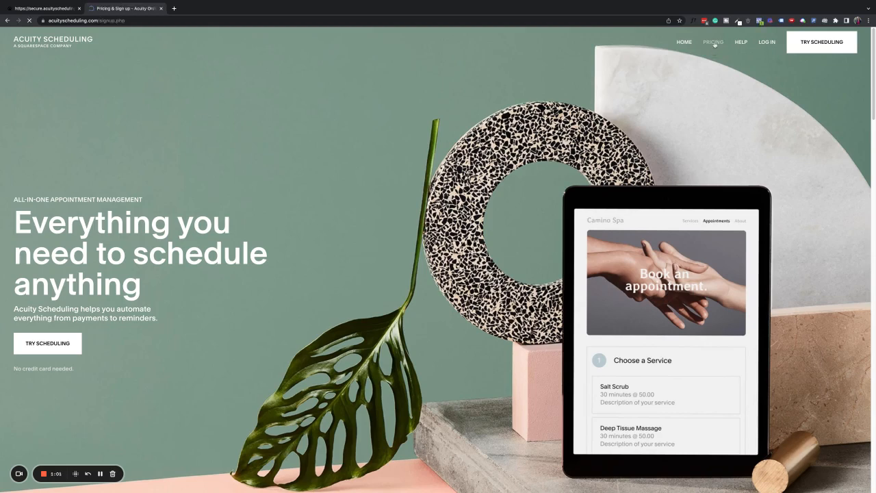
Compare plan prices billed monthly versus annually, then return to the admin calendar tab.
click(713, 41)
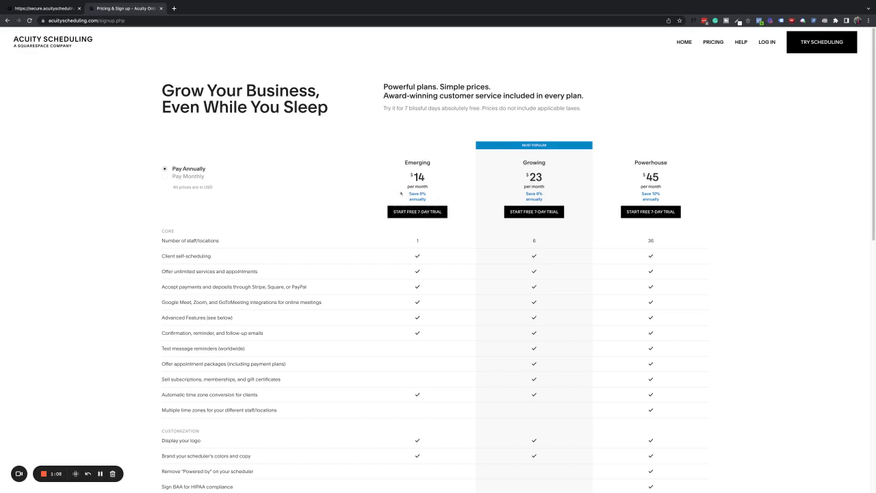
click(165, 177)
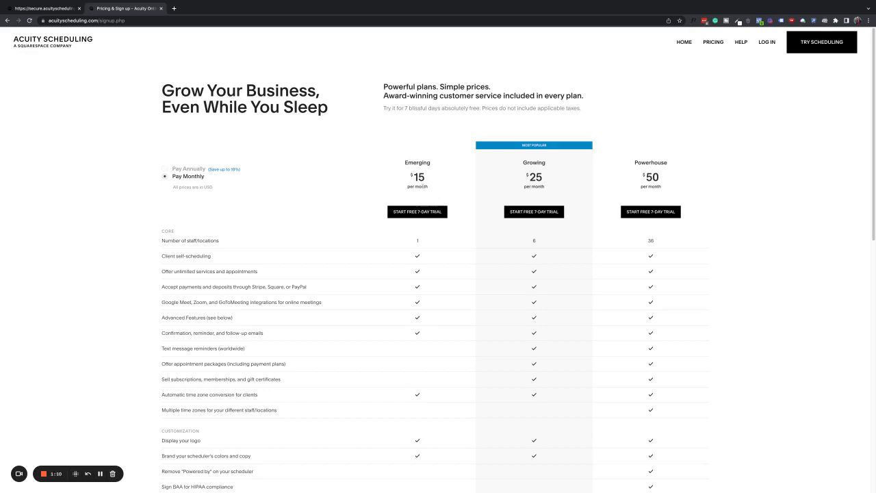
mouse_move(531, 159)
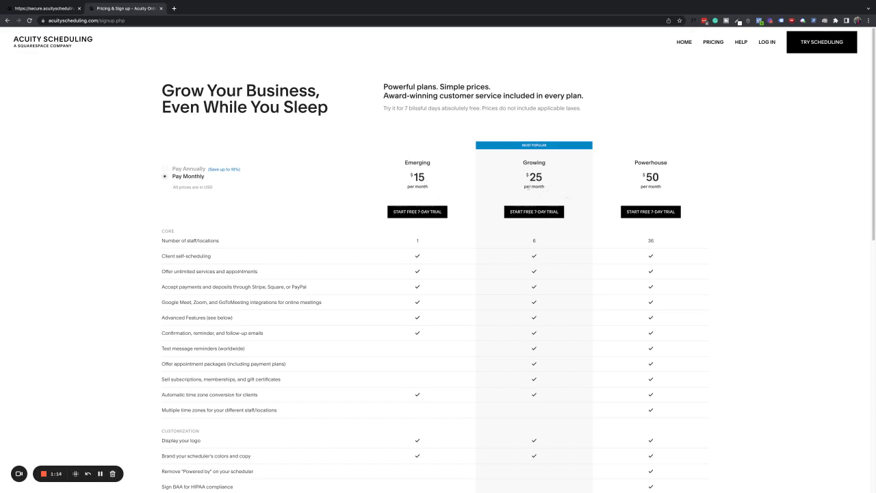
mouse_move(509, 348)
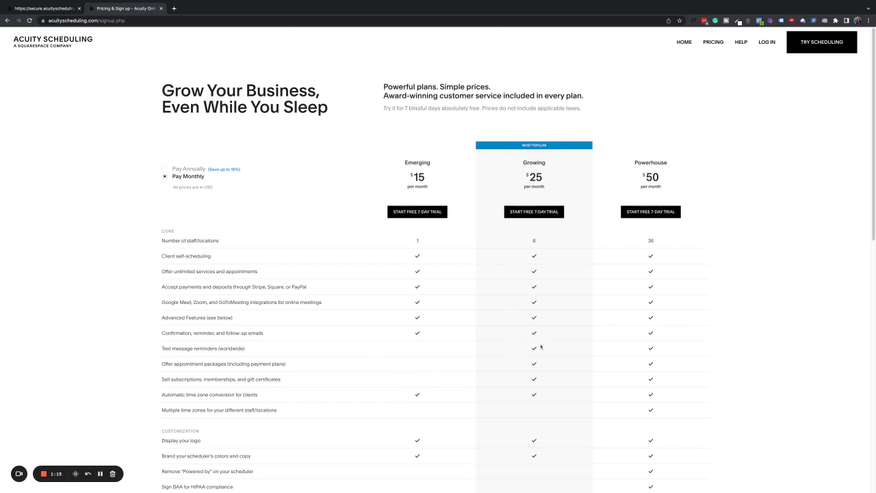
mouse_move(551, 354)
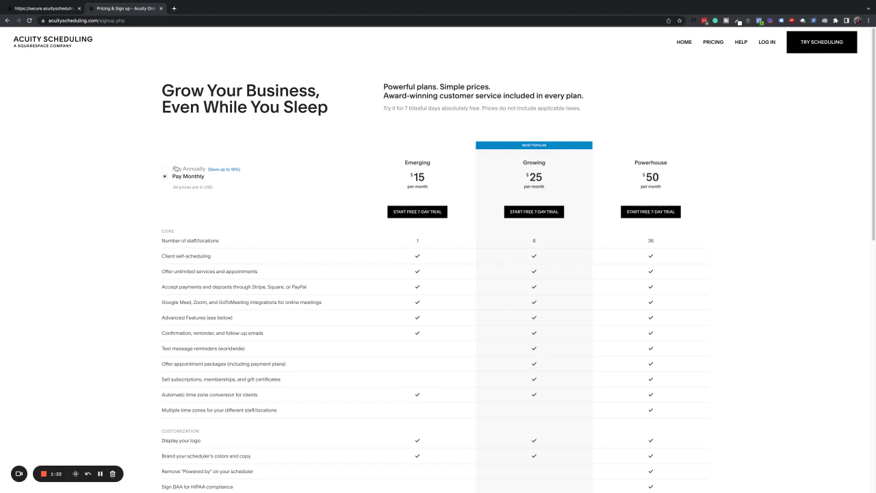
click(165, 168)
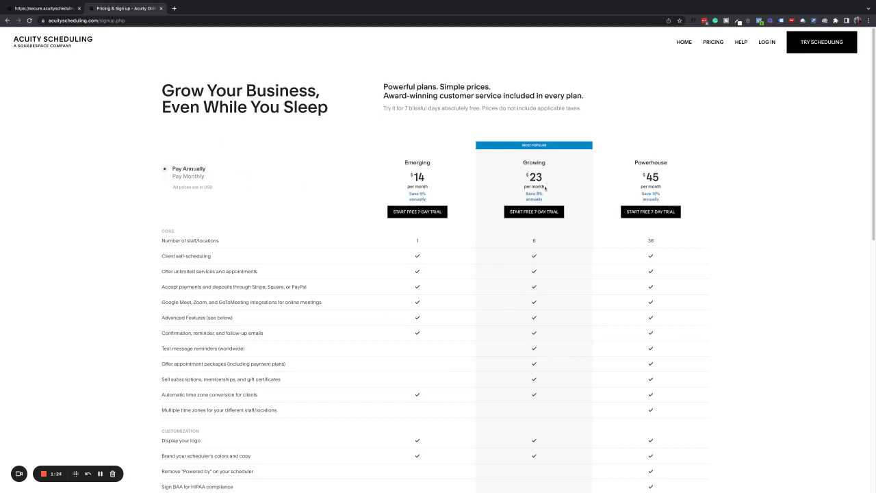
mouse_move(711, 171)
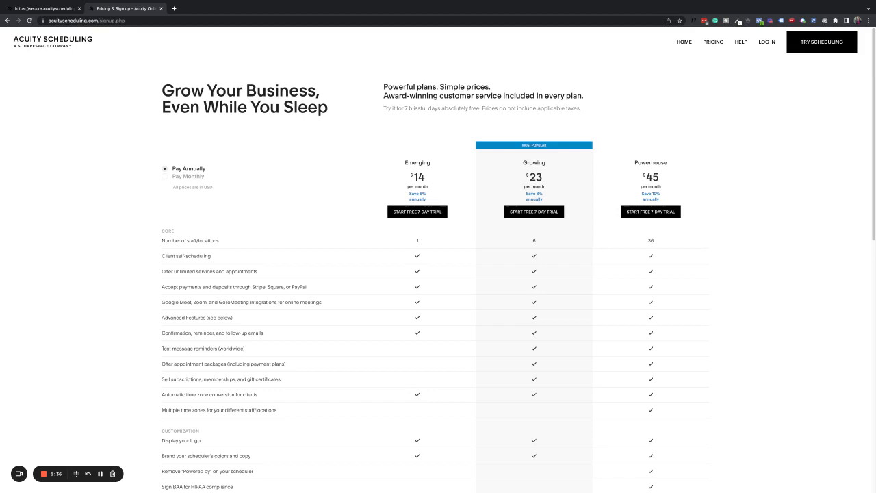
click(45, 9)
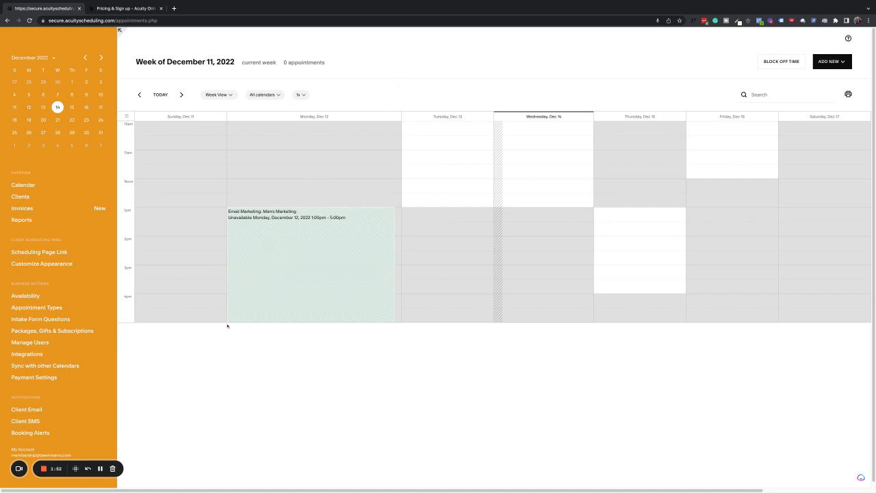
mouse_move(223, 329)
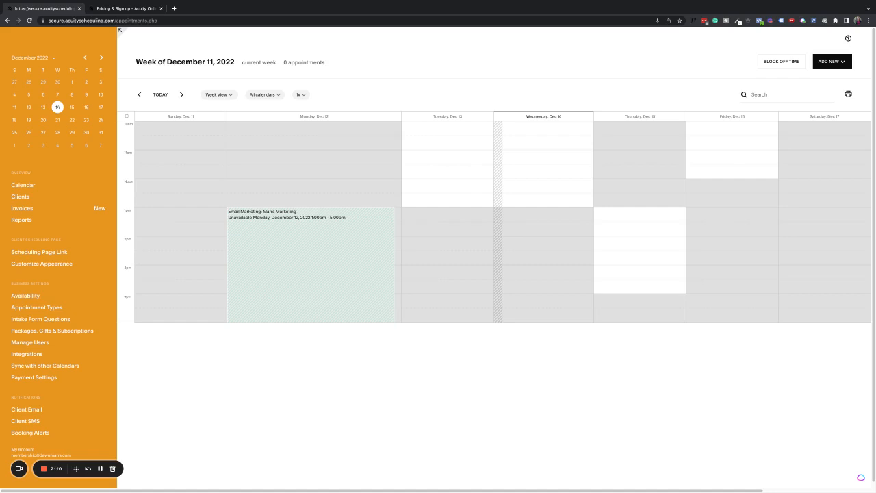
mouse_move(172, 281)
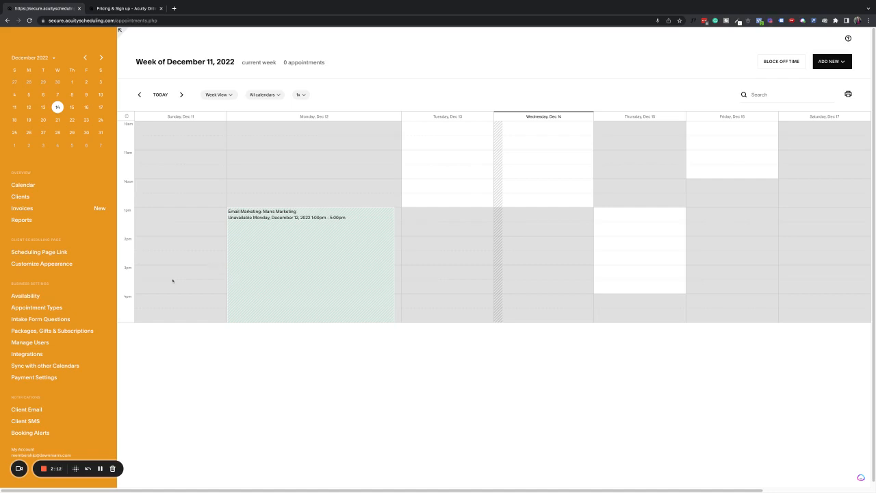
mouse_move(169, 303)
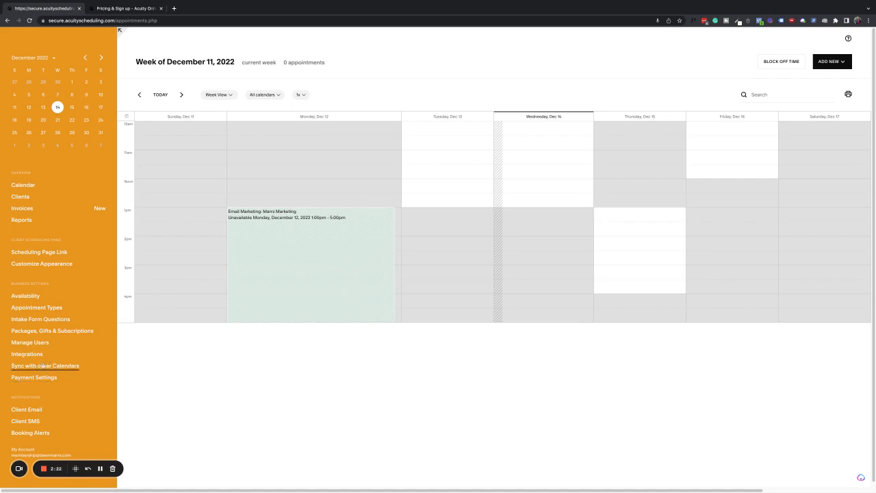
click(45, 365)
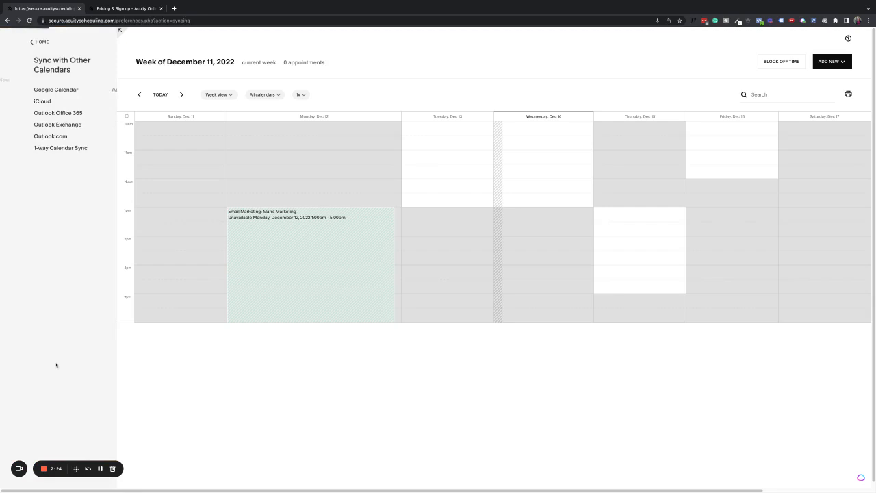
click(56, 90)
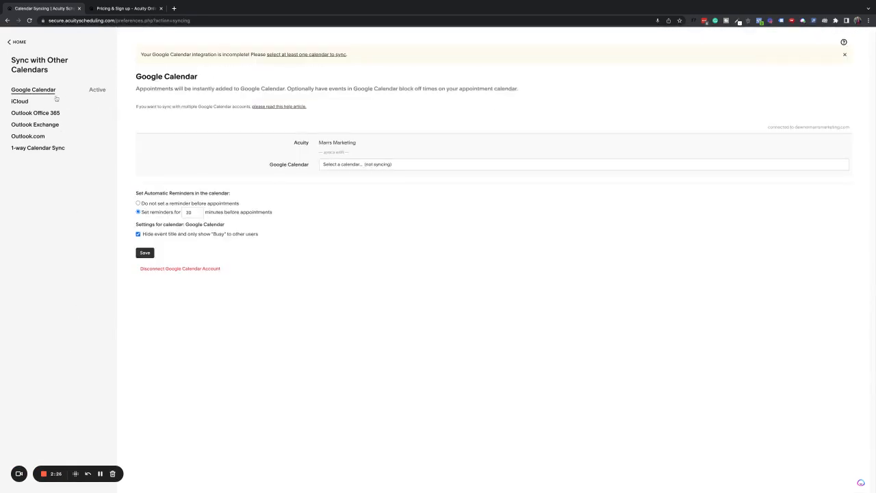
mouse_move(20, 101)
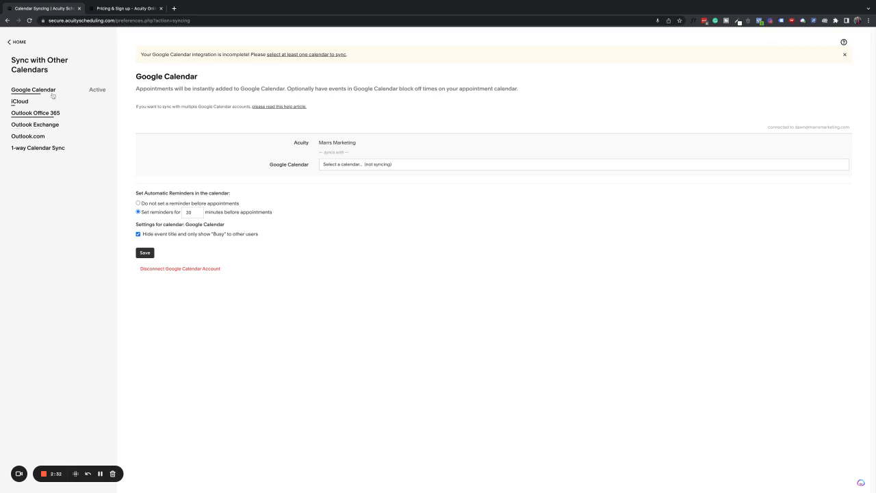
mouse_move(21, 101)
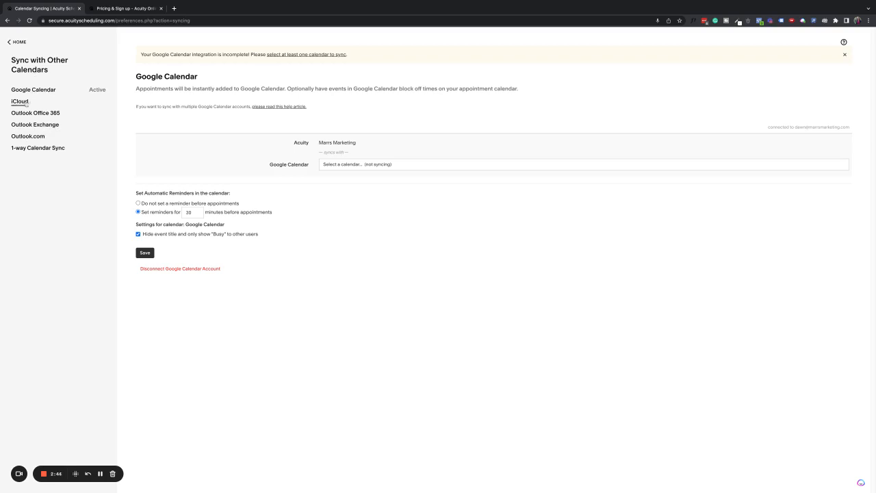
click(19, 101)
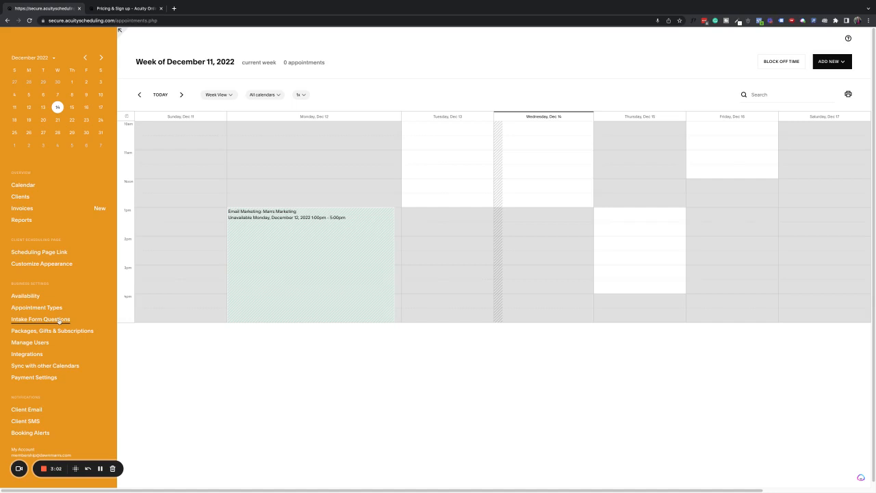
Open Intake Form Questions to list all thirteen intake forms.
click(40, 319)
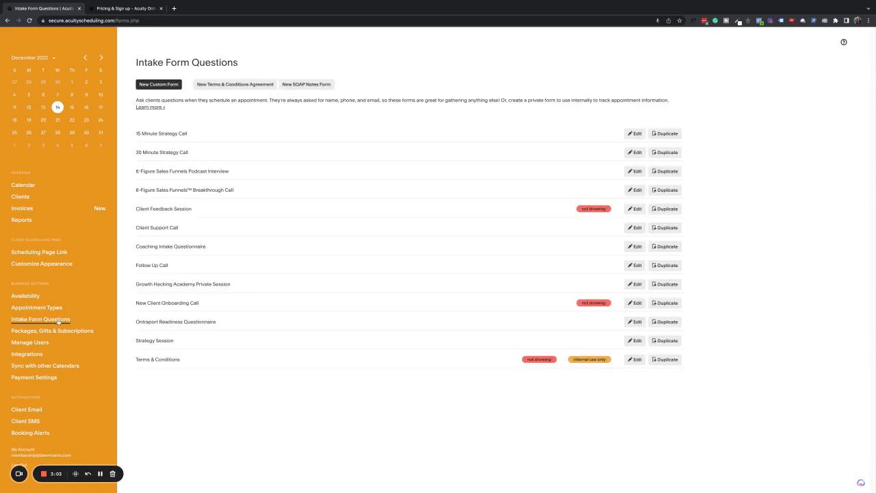
mouse_move(175, 118)
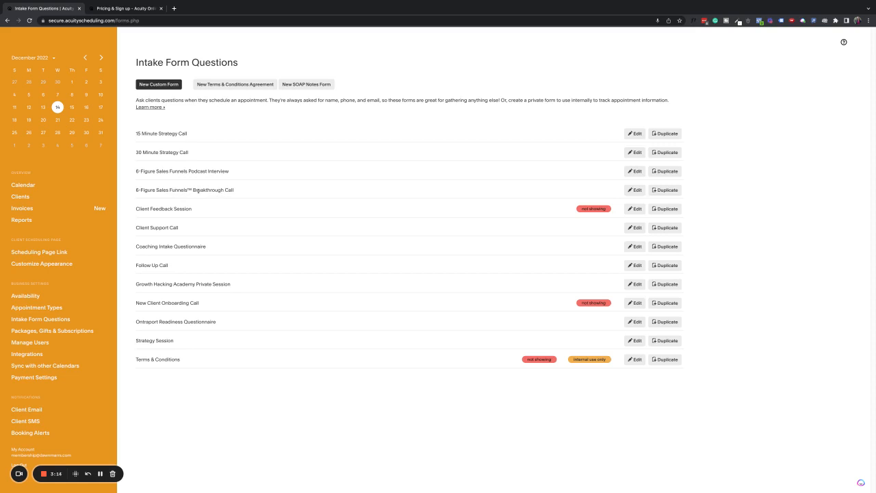
mouse_move(178, 191)
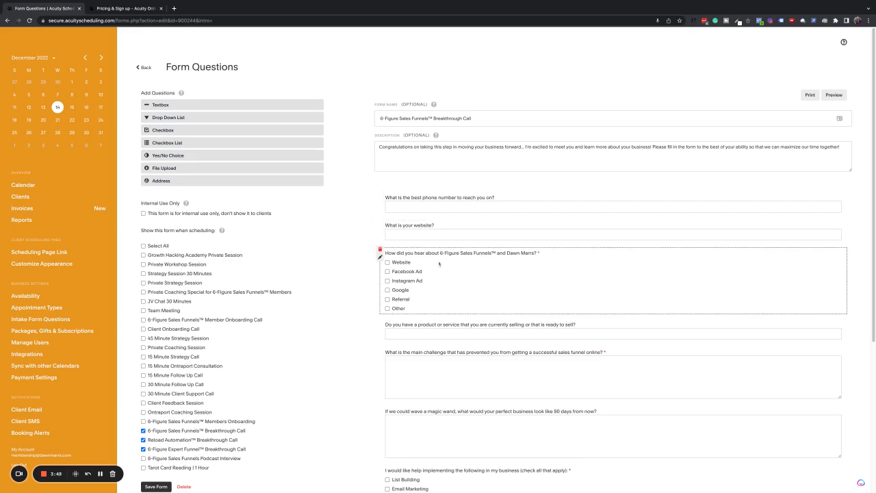
mouse_move(420, 270)
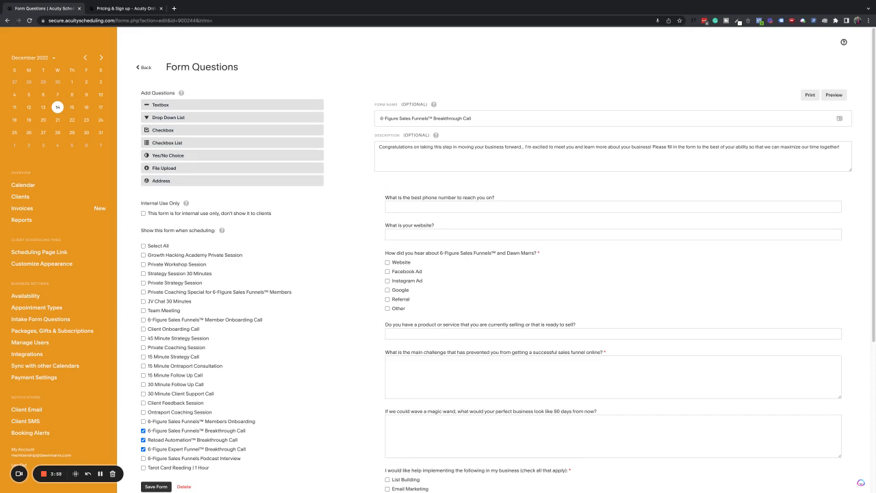
mouse_move(361, 295)
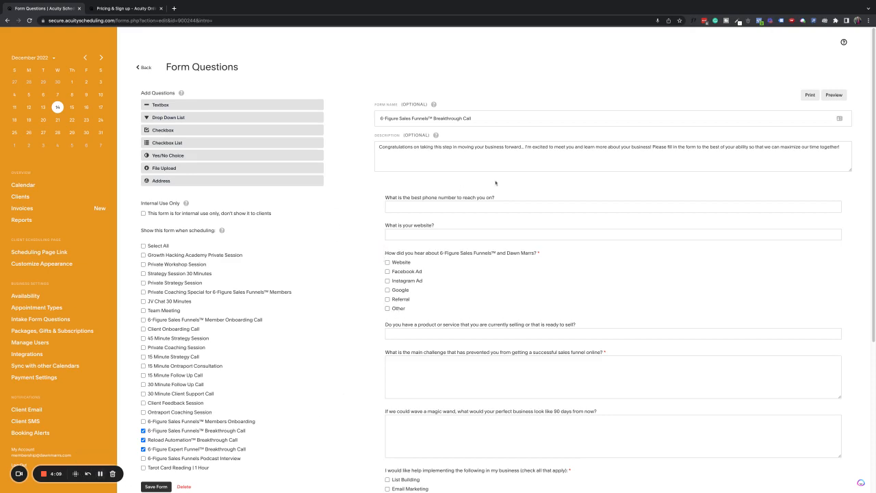
mouse_move(363, 238)
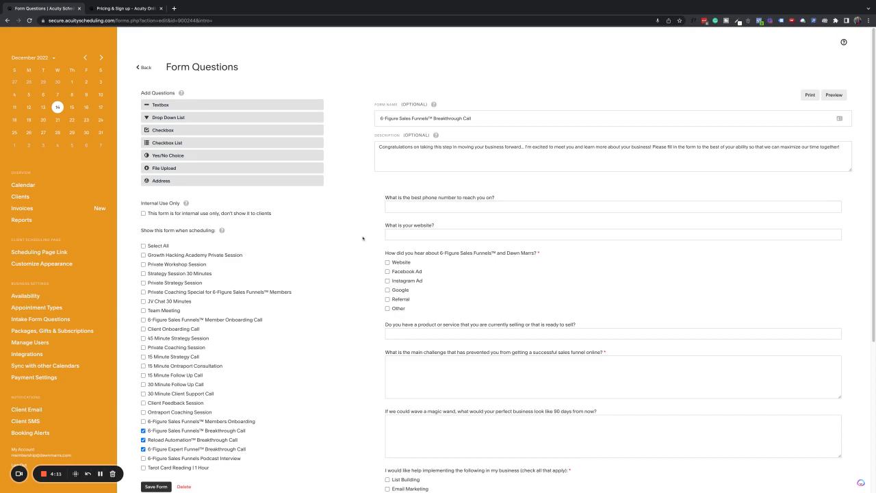
mouse_move(172, 263)
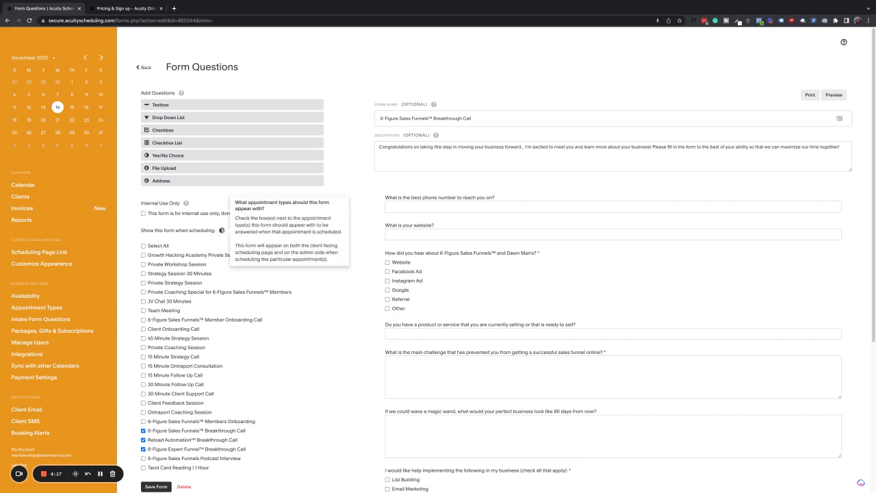
mouse_move(297, 396)
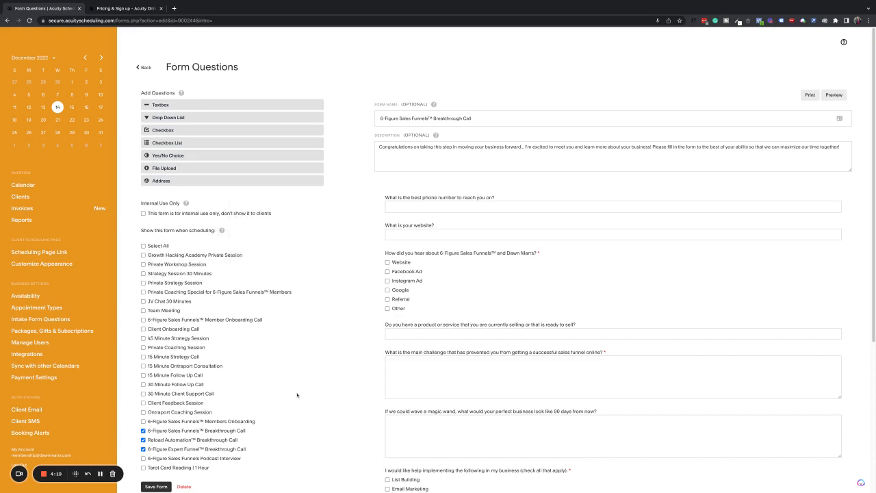
Scroll down the Breakthrough Call form past its appointment-type checkboxes.
scroll(down, 3)
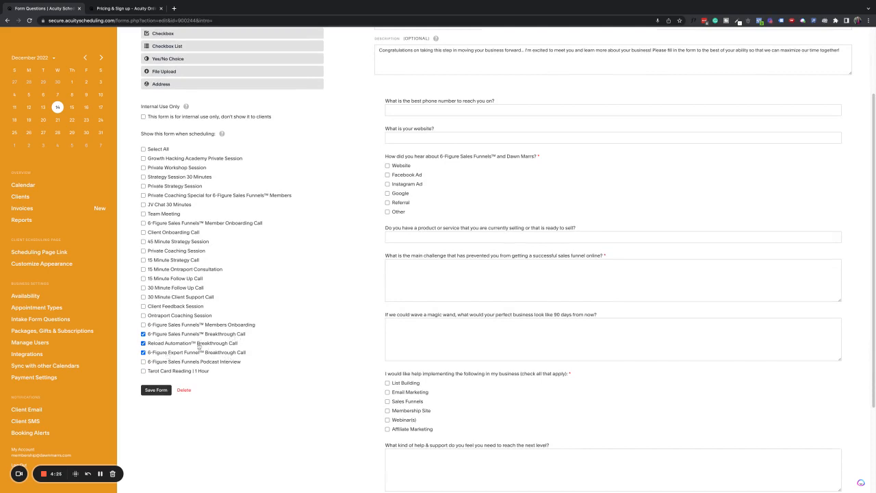
scroll(down, 3)
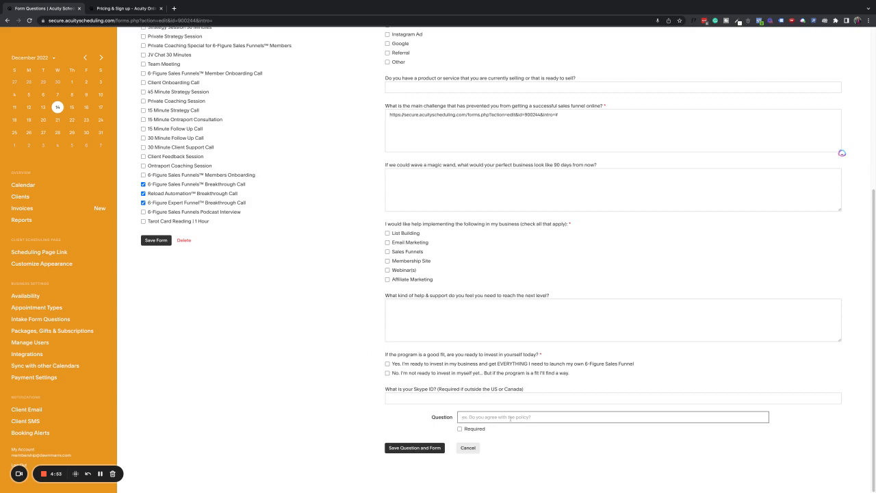
Add a required yes/no question beginning 'Do you agree that' to the form.
text(Do you agree)
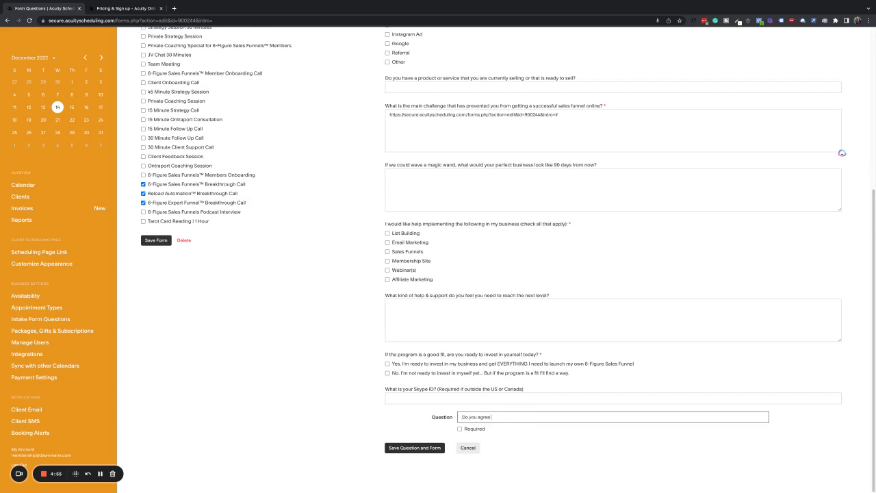
text(that all marketers are amazing?)
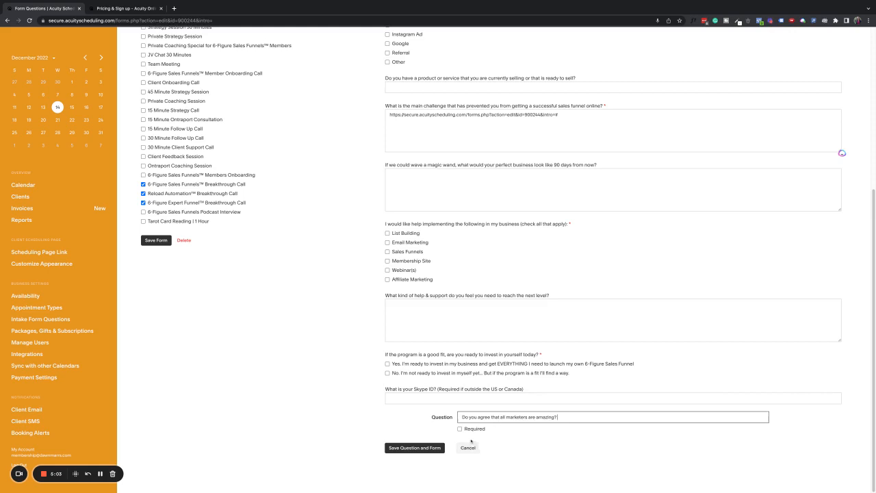
click(460, 428)
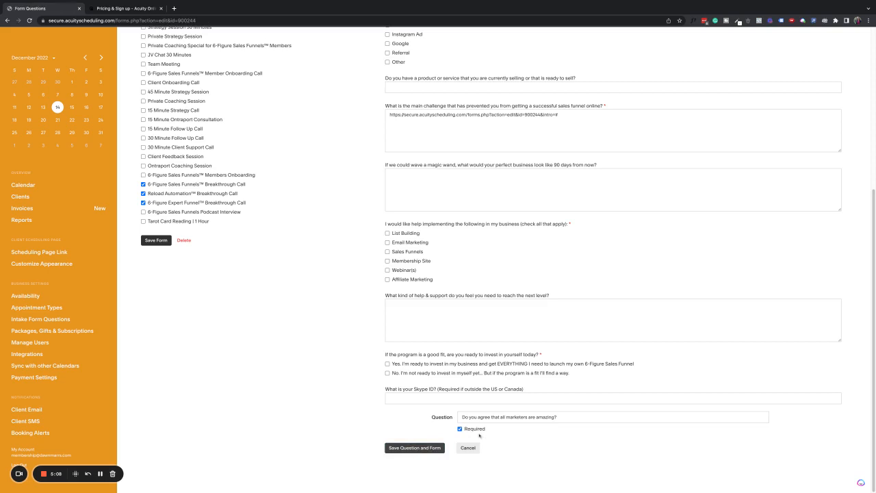
click(415, 448)
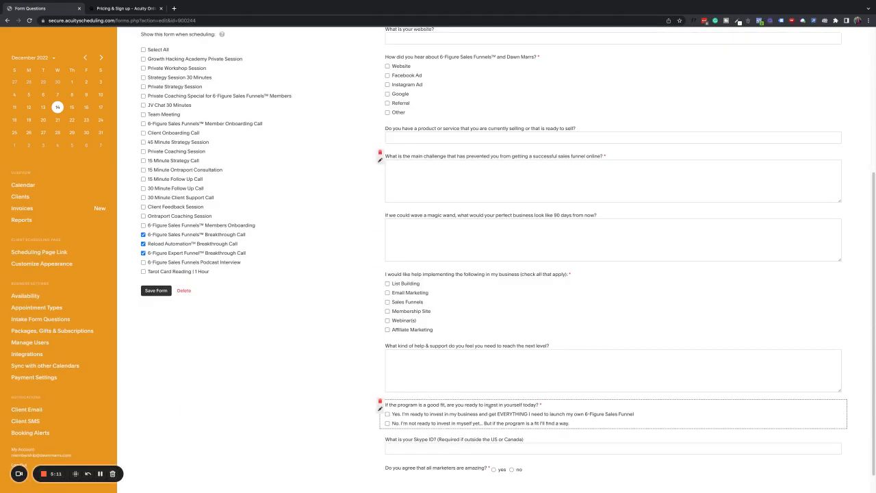
scroll(down, 3)
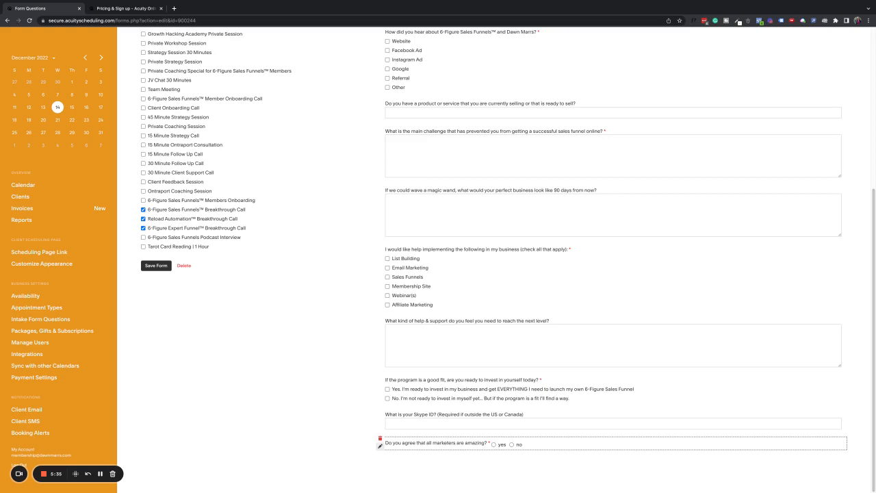
Save the Breakthrough Call intake form and check the success confirmation.
click(381, 439)
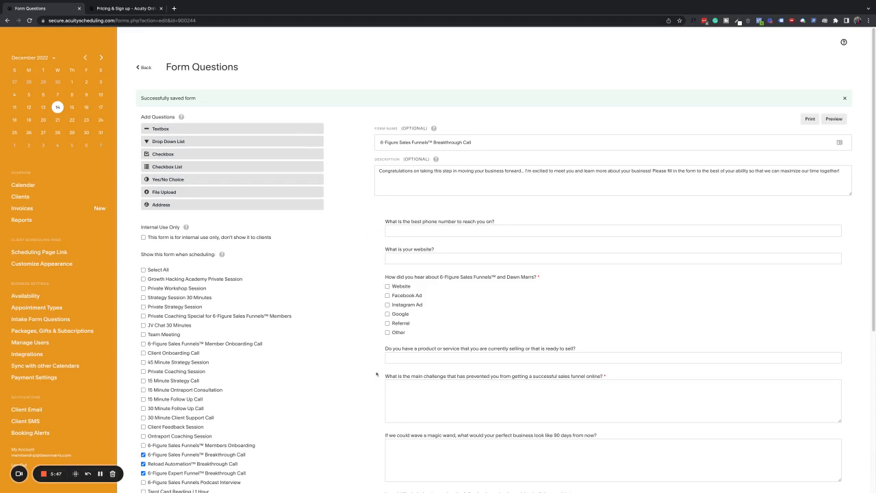
scroll(down, 3)
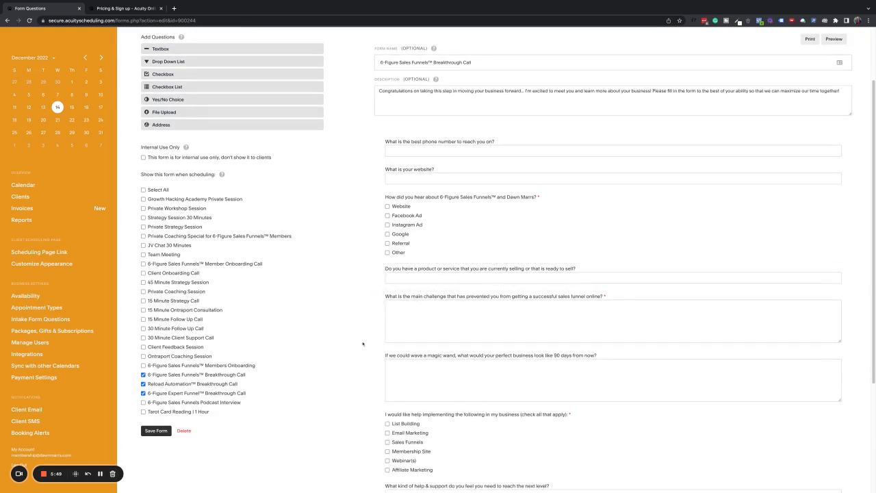
scroll(down, 3)
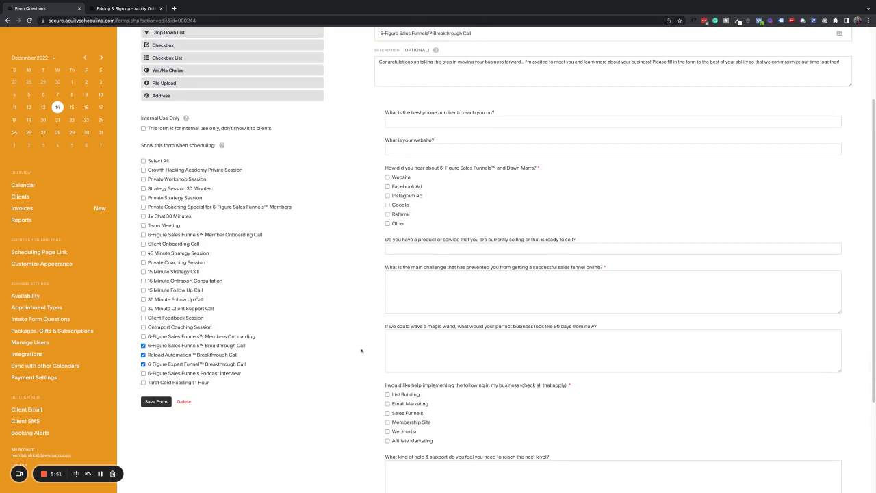
mouse_move(352, 353)
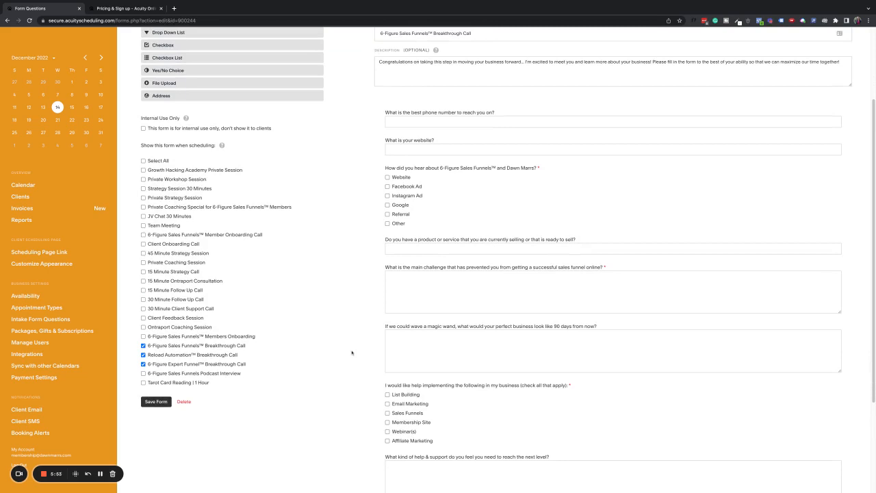
mouse_move(316, 317)
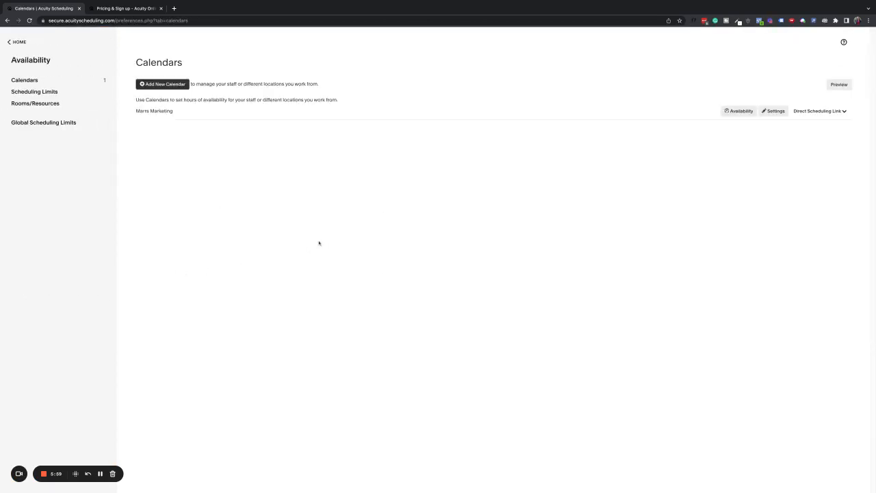
mouse_move(267, 102)
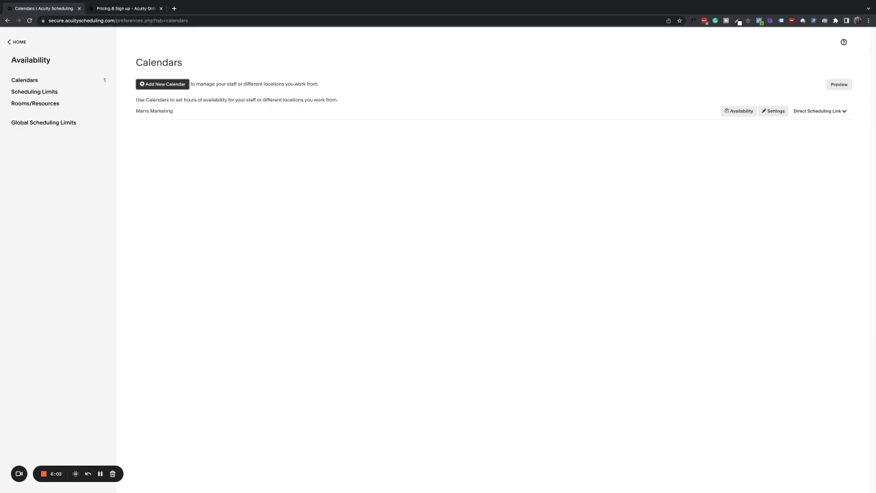
mouse_move(782, 122)
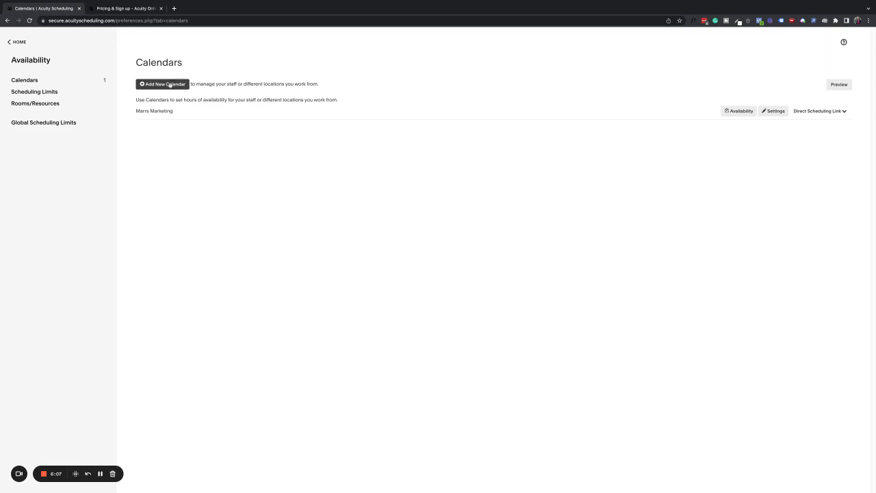
mouse_move(152, 113)
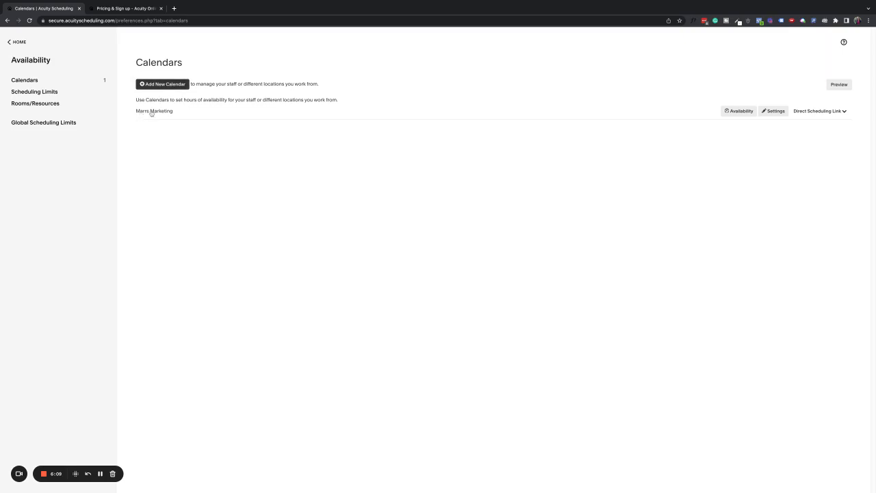
Open the Marrs Marketing calendar's availability page with its regular weekly hours.
click(738, 111)
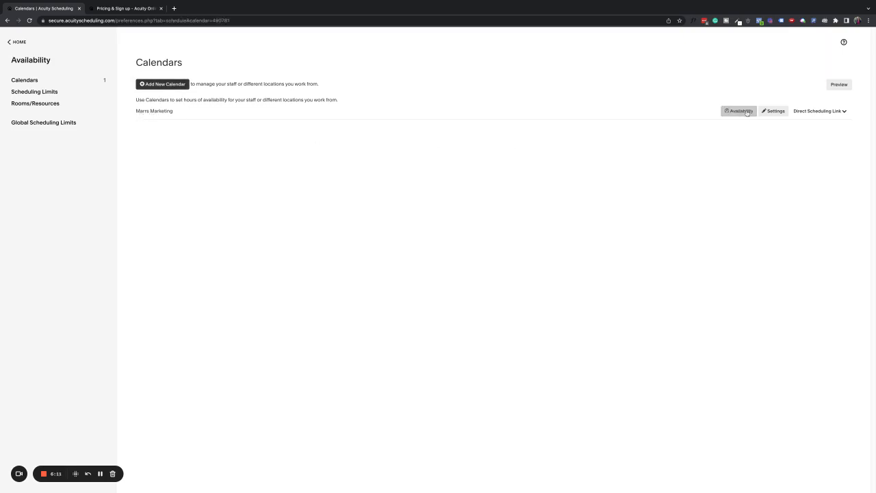
click(740, 111)
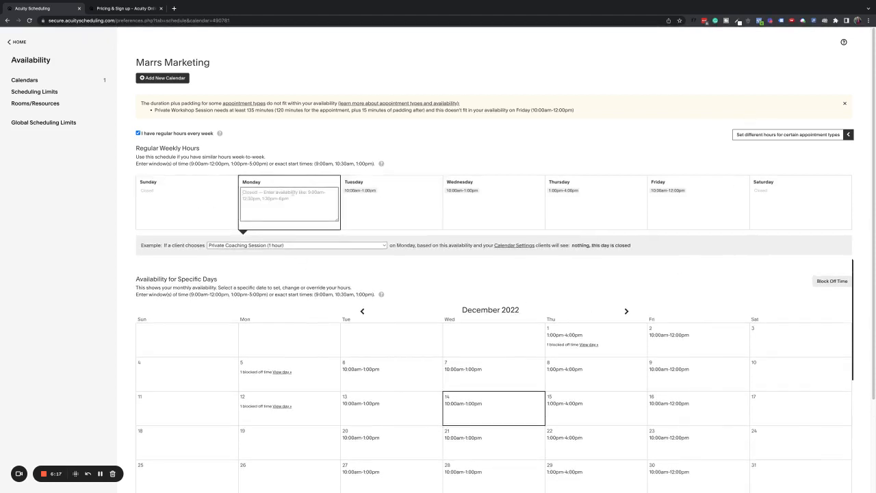
text(8am)
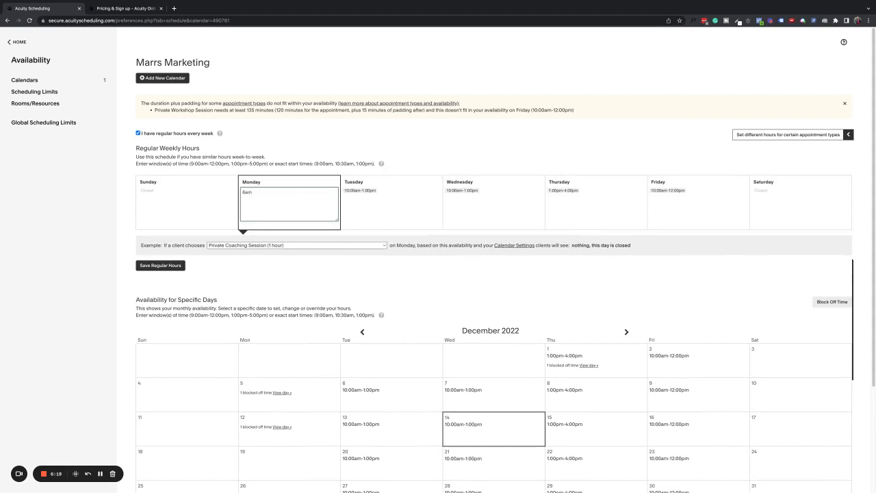
text(to)
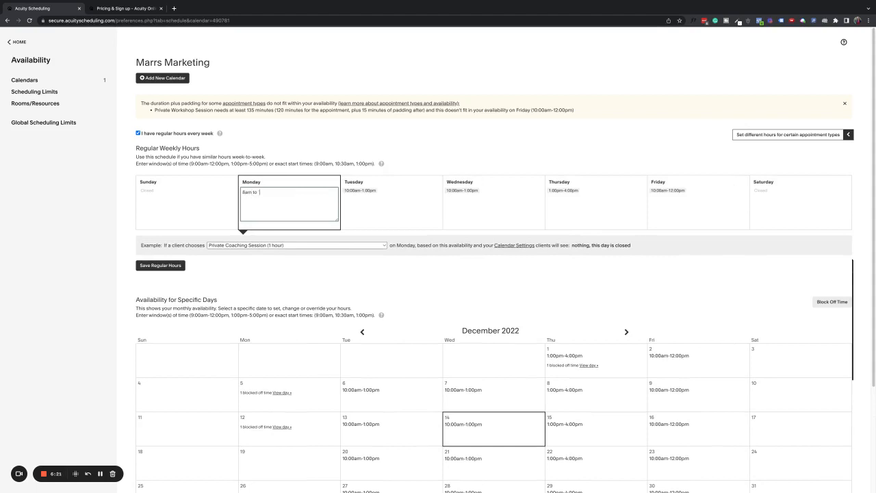
text(4pm)
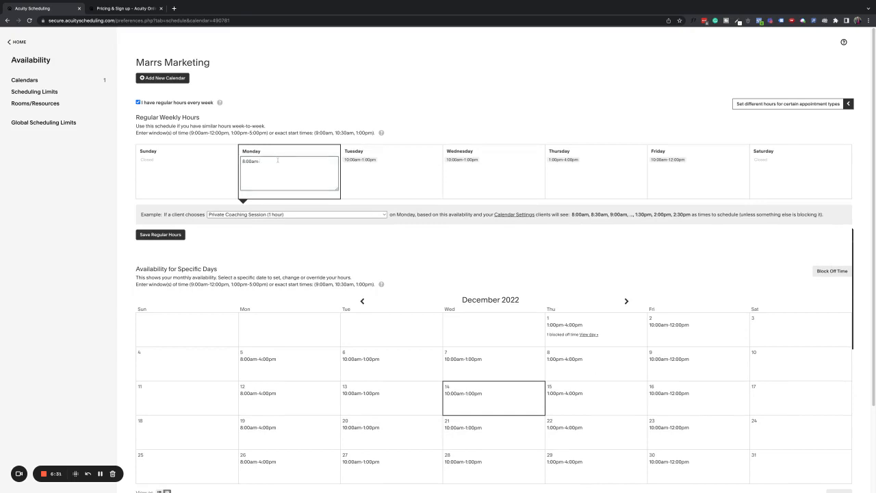
text(12pm)
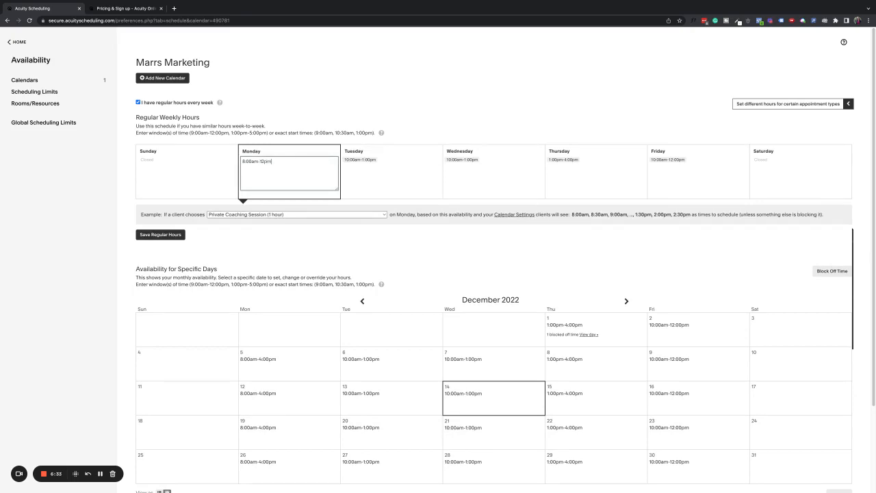
text(1a)
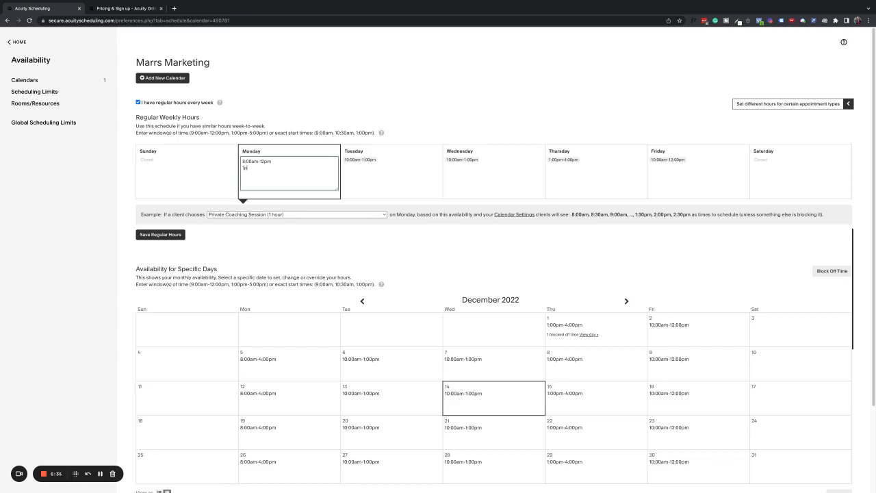
text(pm to 5)
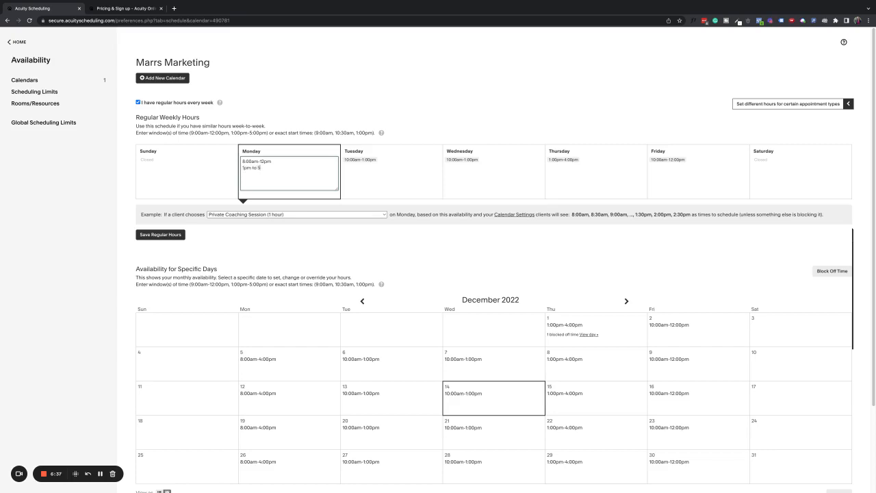
text(pm)
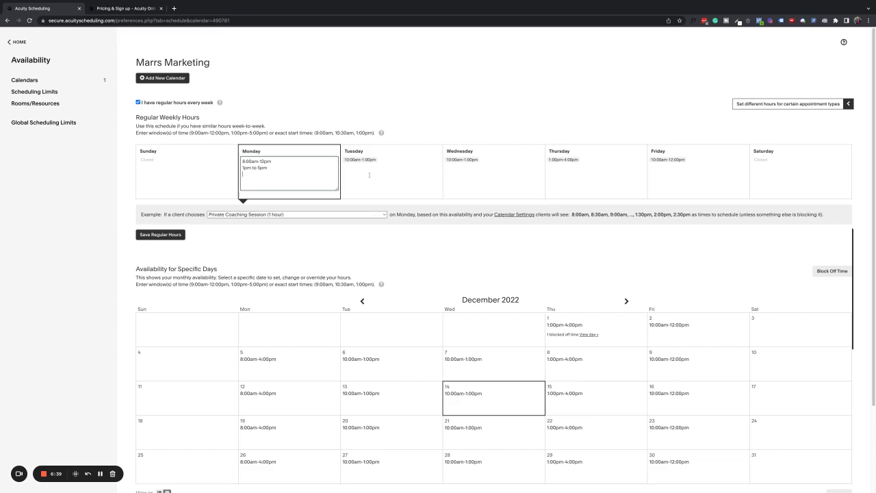
click(391, 171)
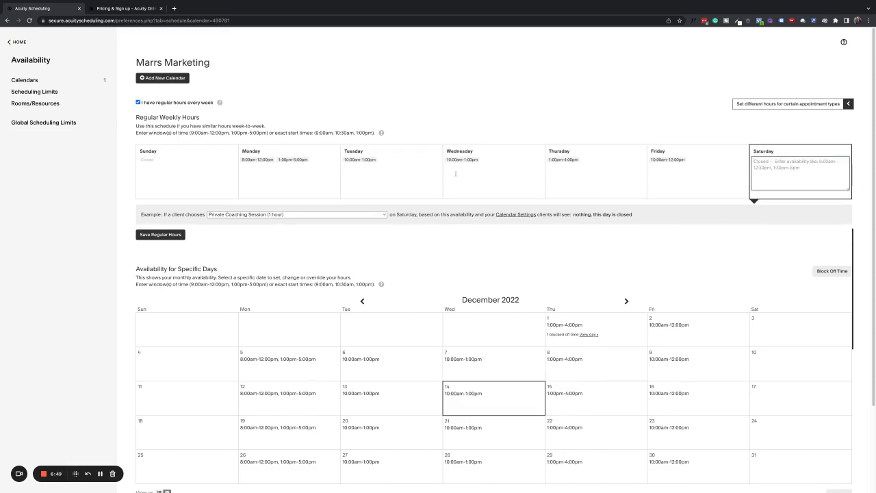
click(288, 161)
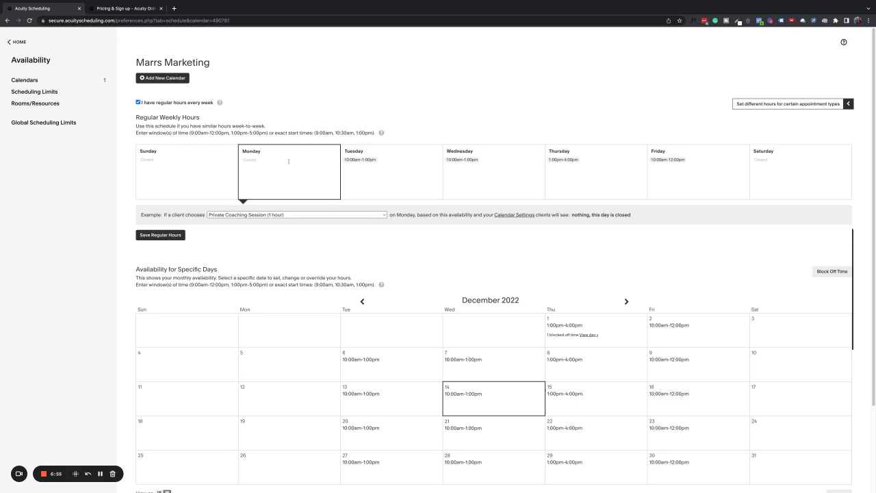
mouse_move(412, 124)
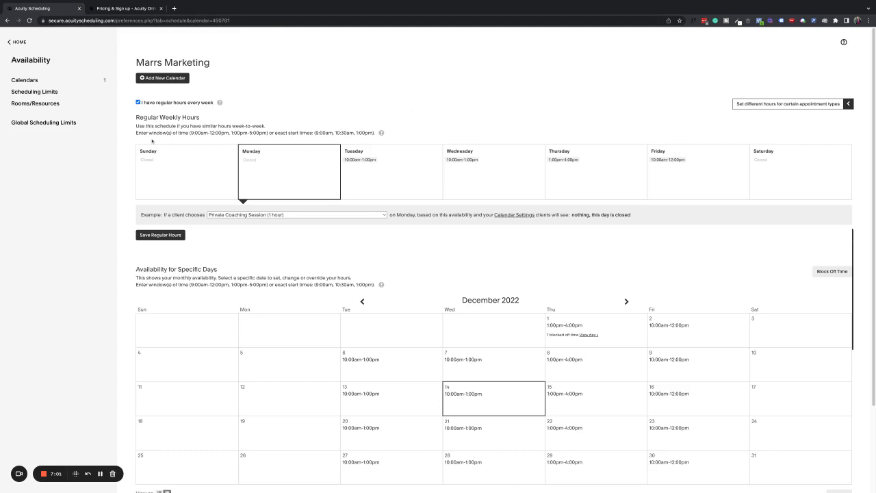
scroll(down, 3)
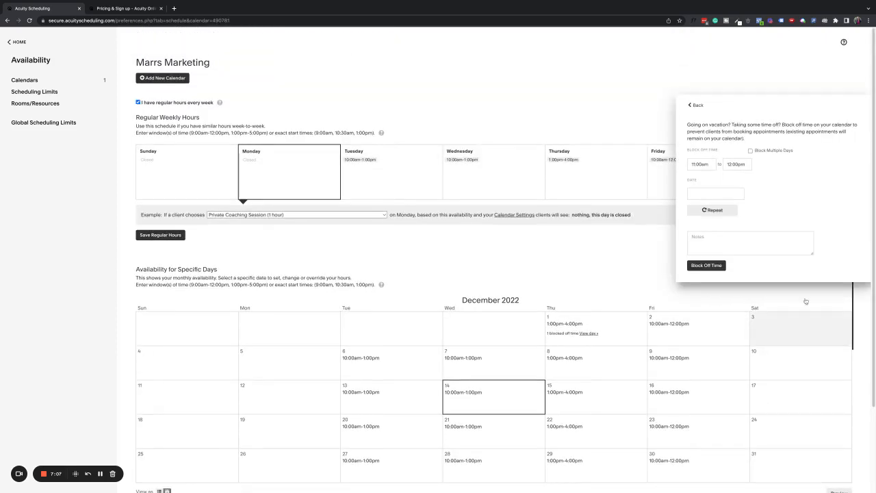
Block off multiple days from 12/30/2022 through 01/04/2023.
click(737, 165)
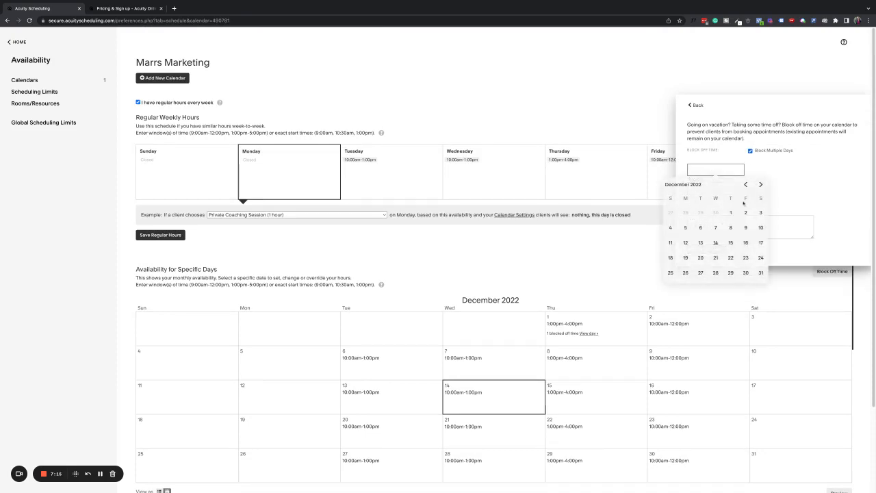
click(730, 242)
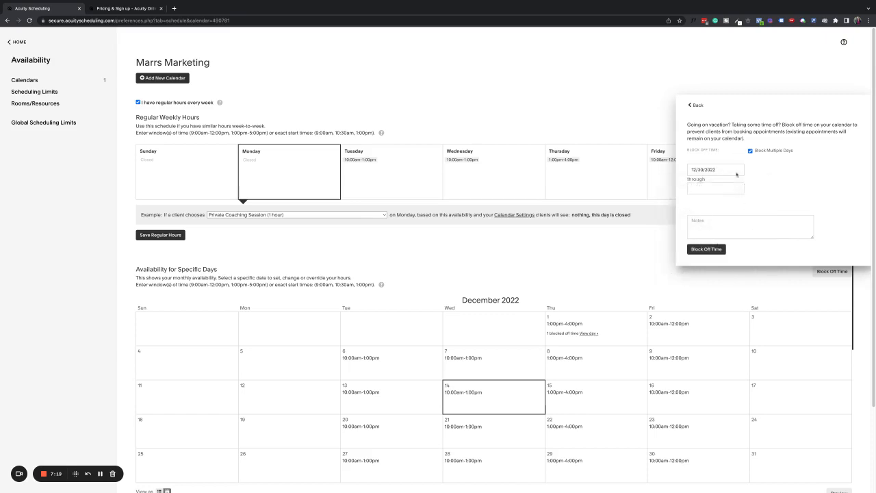
click(715, 188)
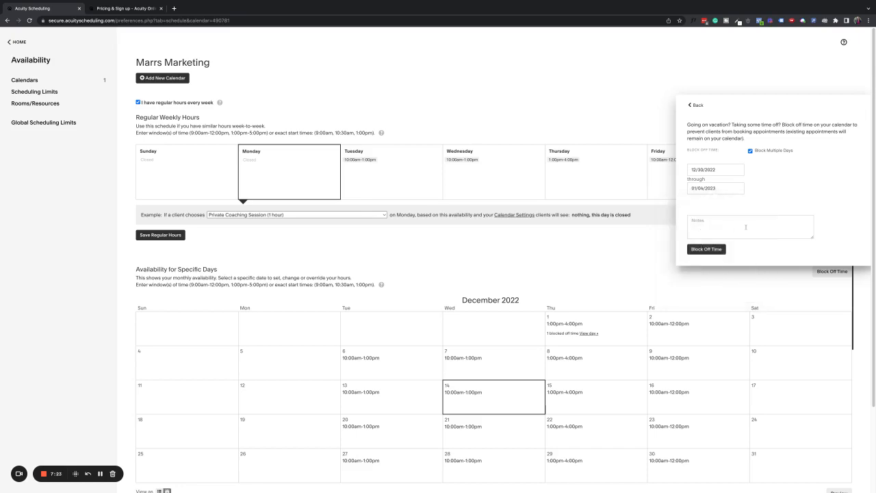
click(706, 249)
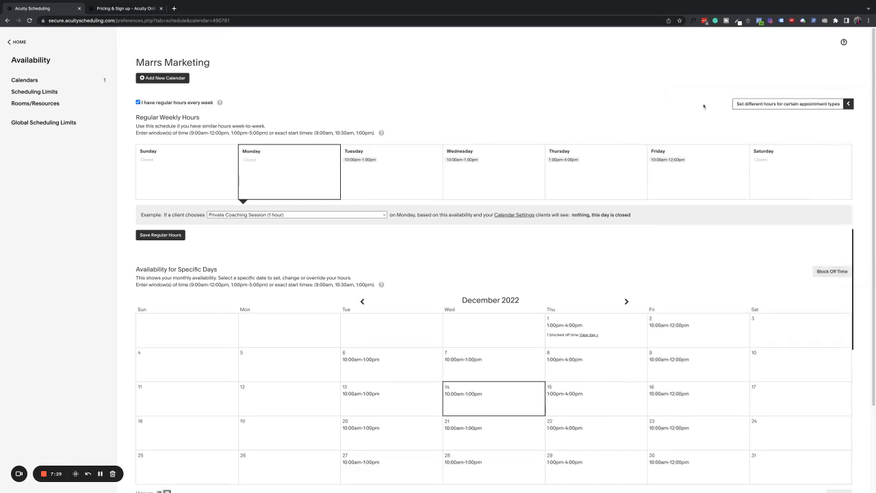
mouse_move(703, 108)
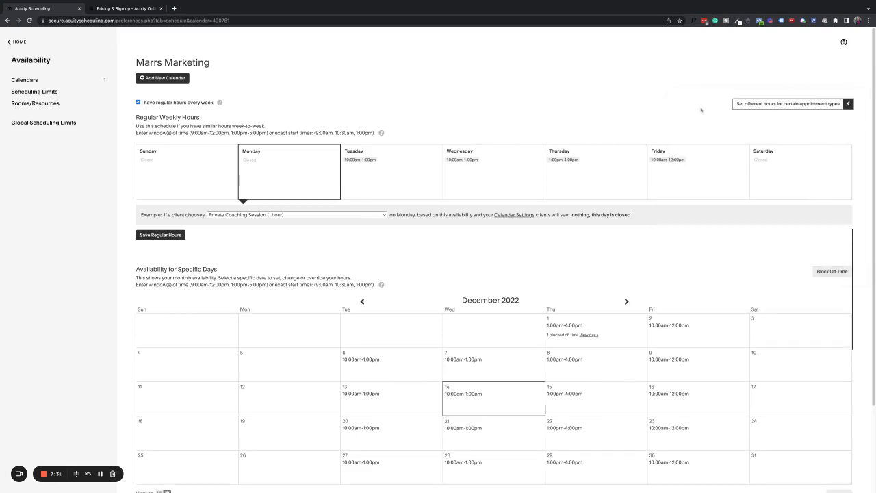
mouse_move(670, 125)
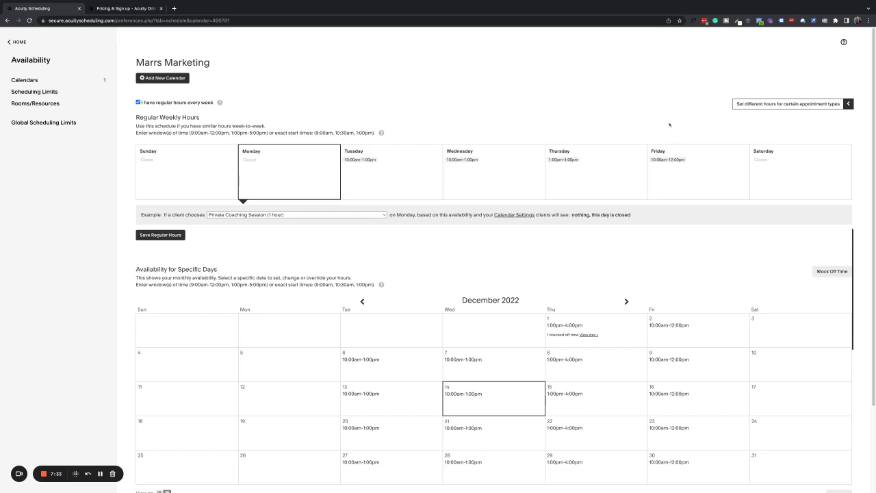
mouse_move(513, 191)
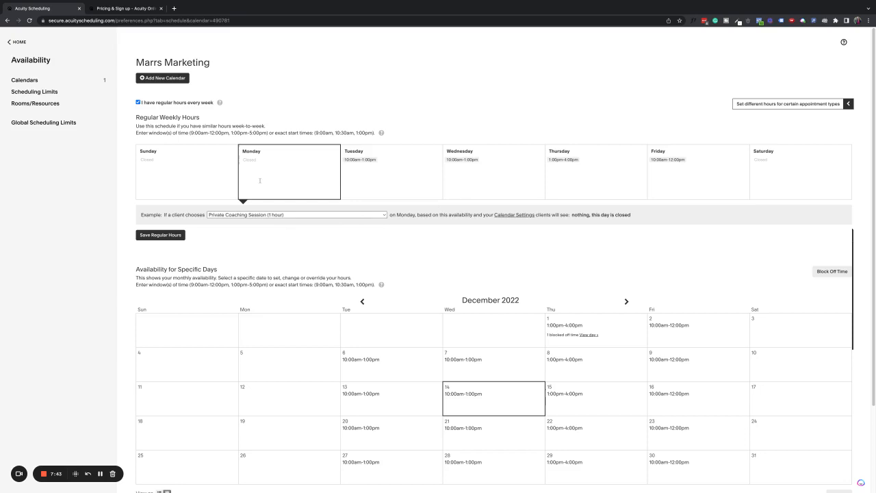
mouse_move(17, 41)
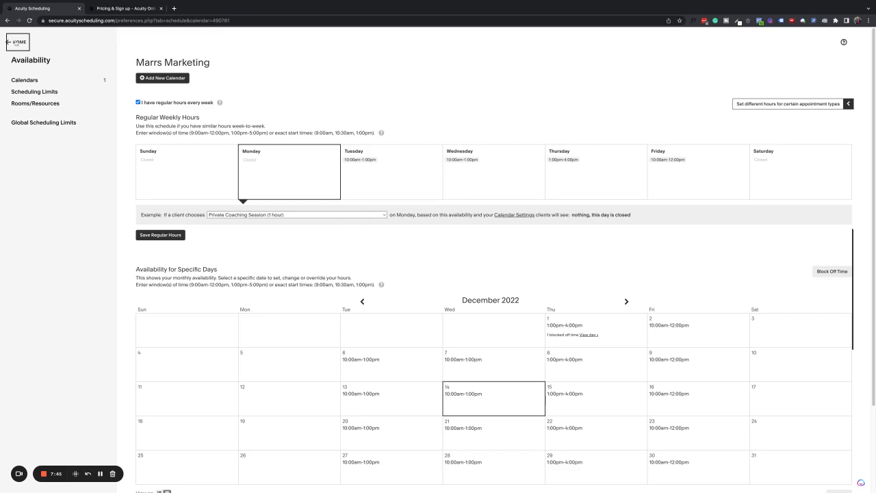
Return Home to the admin week calendar for December 11, 2022.
click(17, 42)
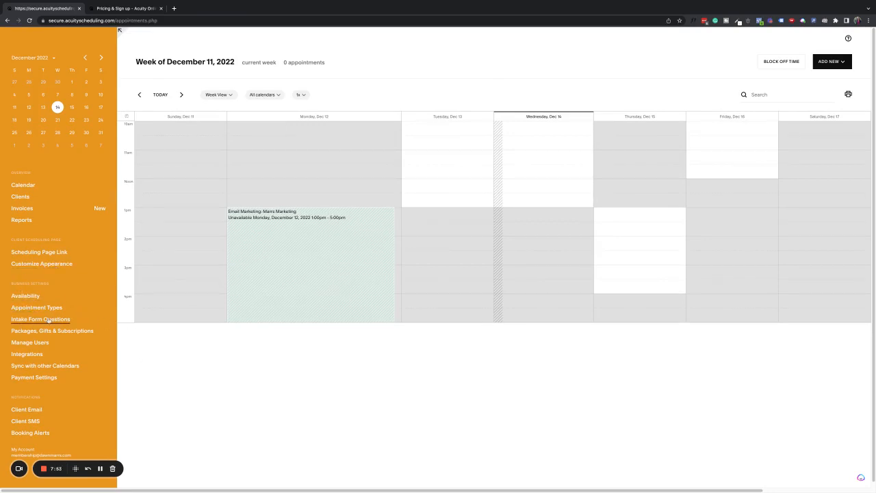
Open Appointment Types and begin a New Type of Service.
click(36, 308)
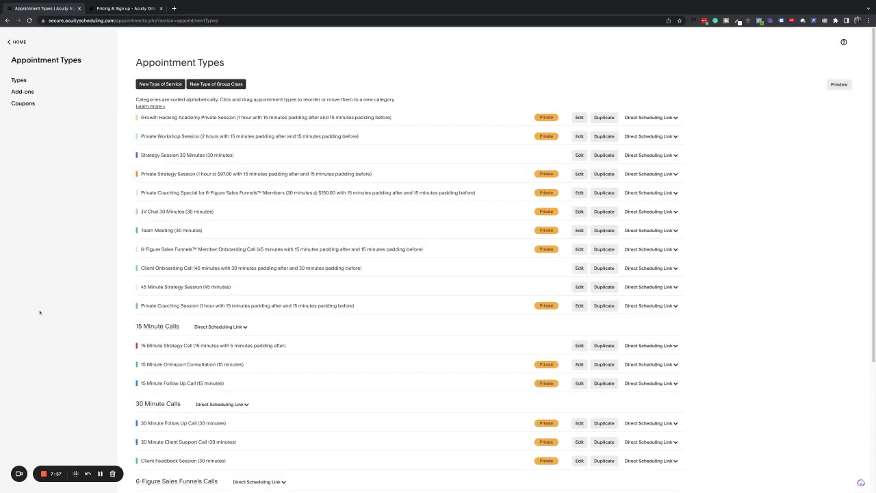
mouse_move(398, 92)
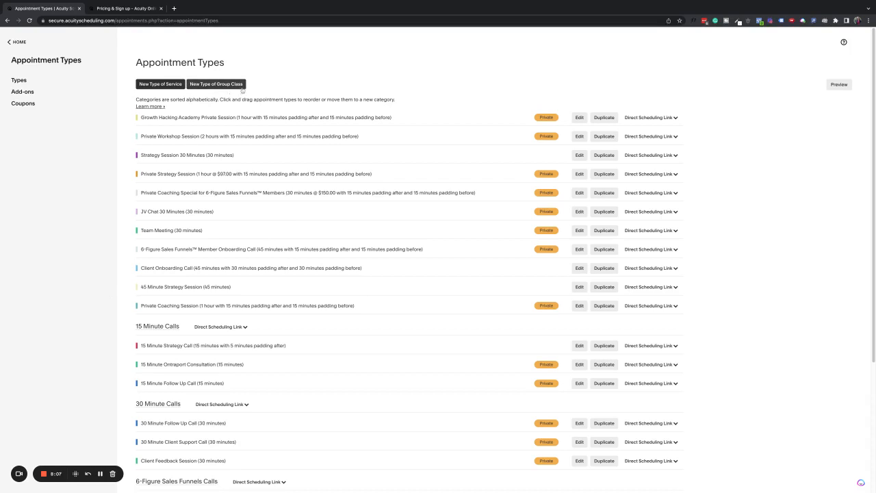
click(160, 83)
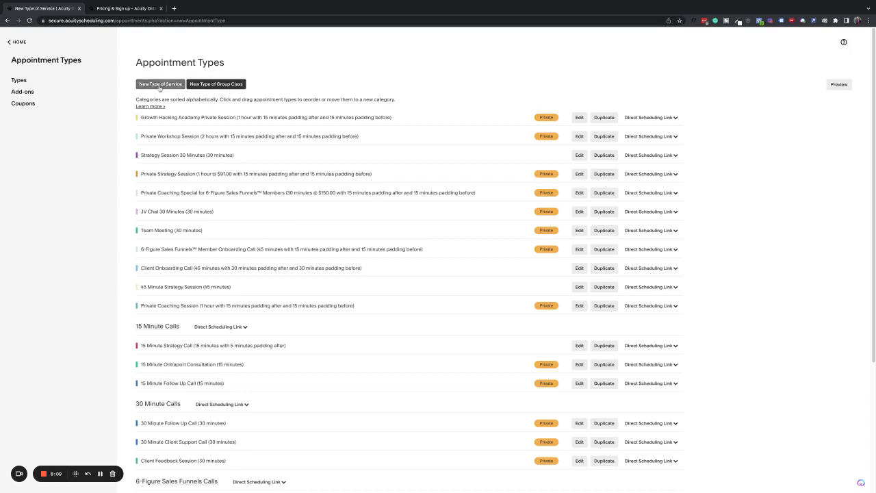
Name the service Demo Breakthrough Call and describe it 'Let's get you that breakthrough you deserve'.
click(160, 84)
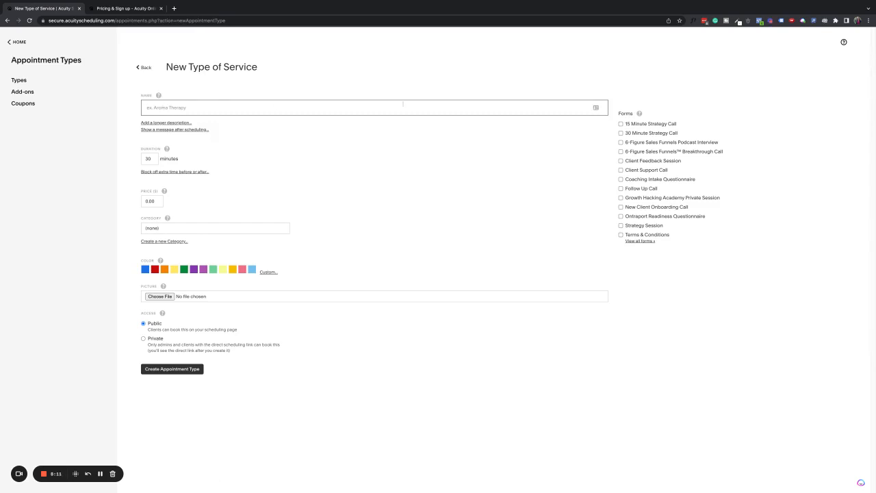
text(Demo)
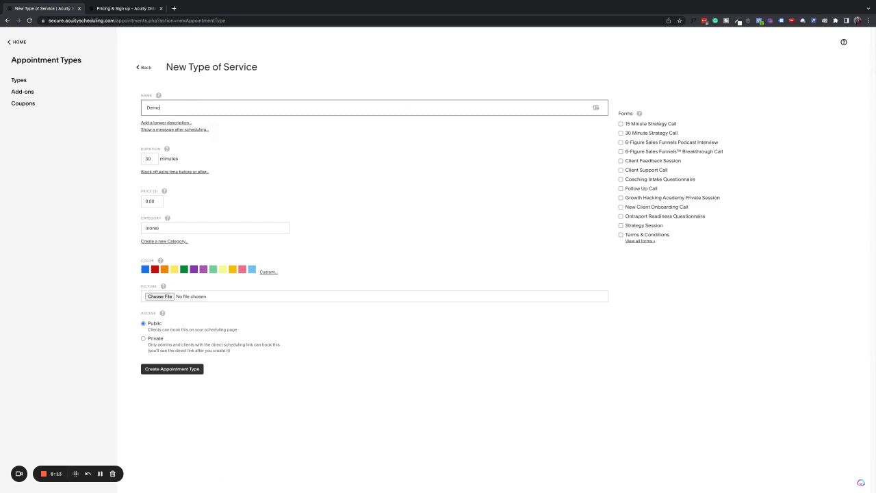
text(Breakthrough)
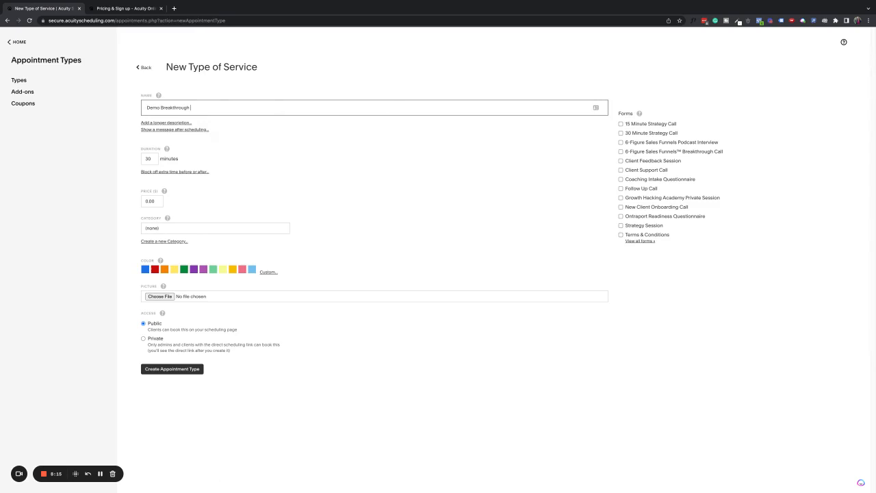
text(Call)
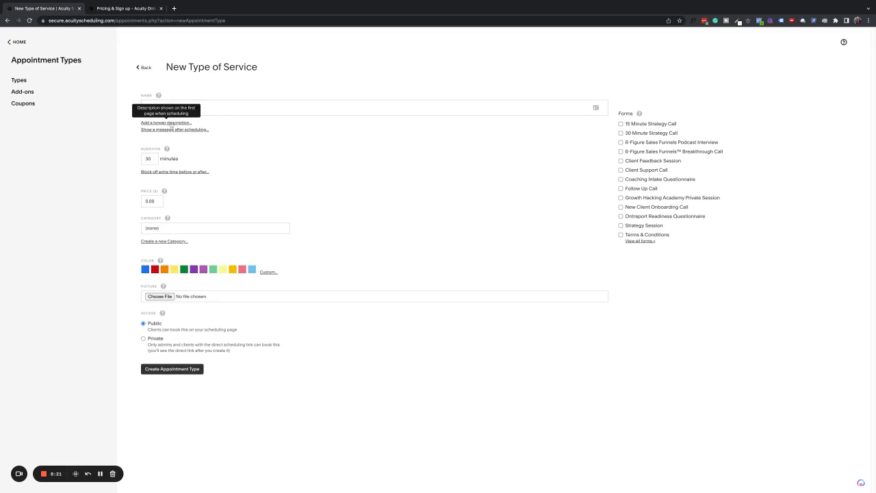
mouse_move(175, 129)
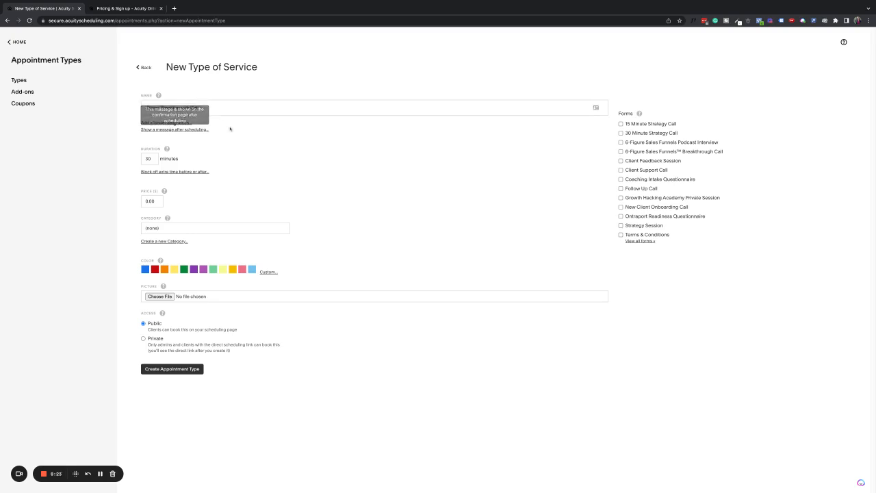
text(Demo Breakthrough Call)
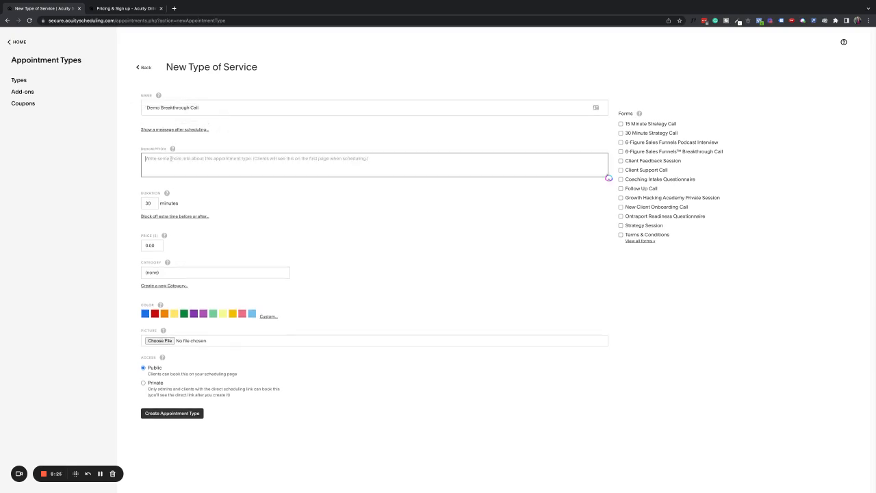
text(Let's go!)
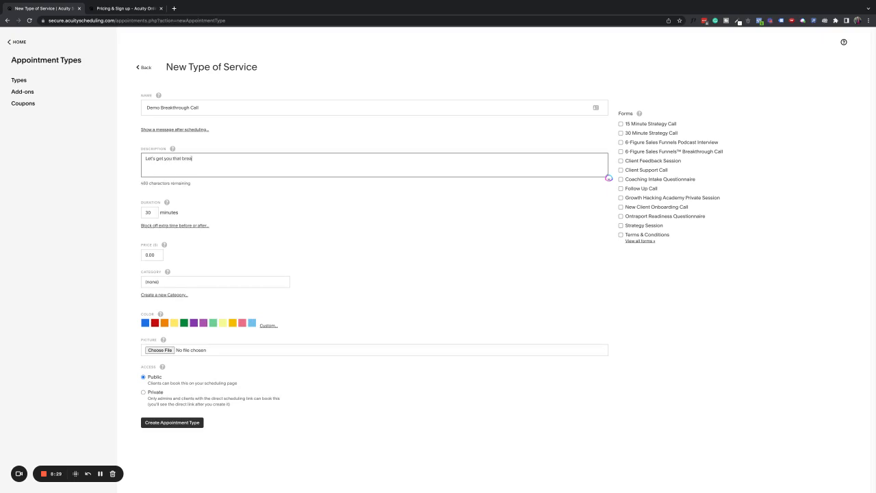
text(kthrough you deserve)
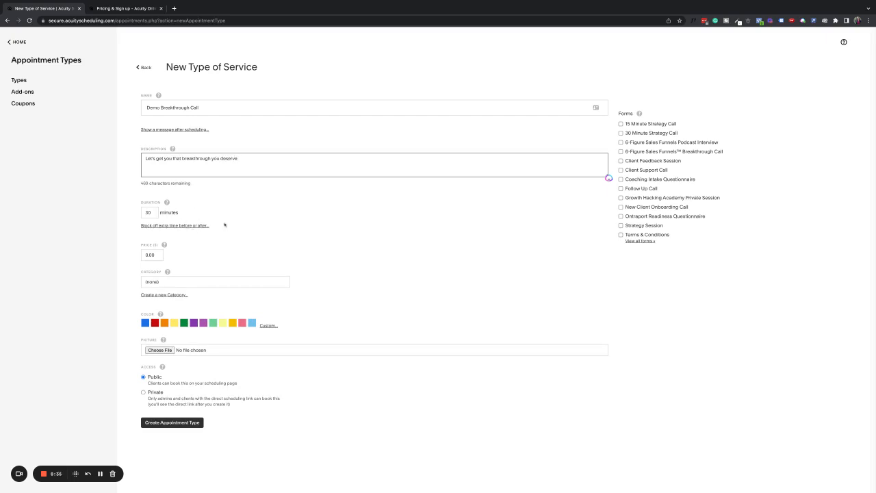
mouse_move(166, 202)
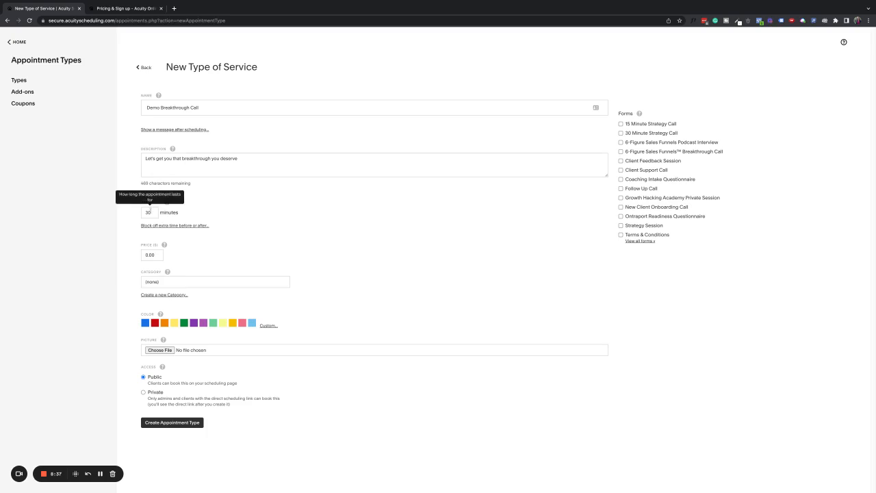
Set the appointment duration to 30 minutes and review the category options.
click(149, 212)
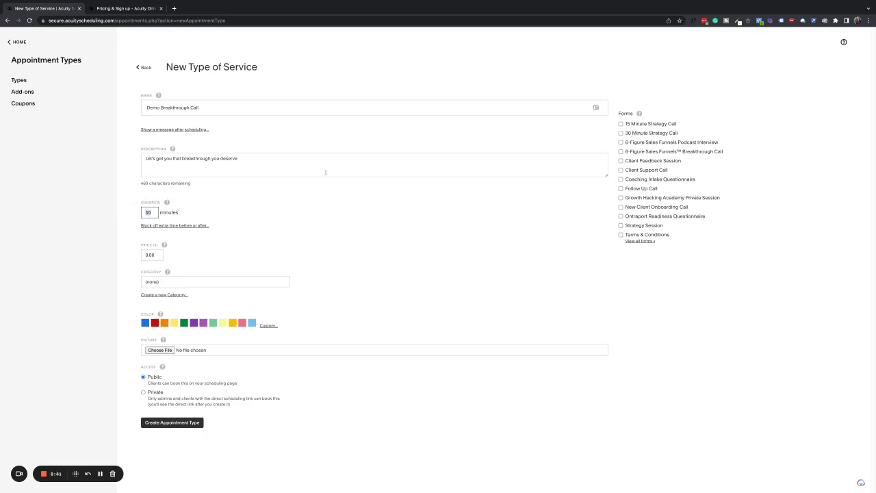
text(45)
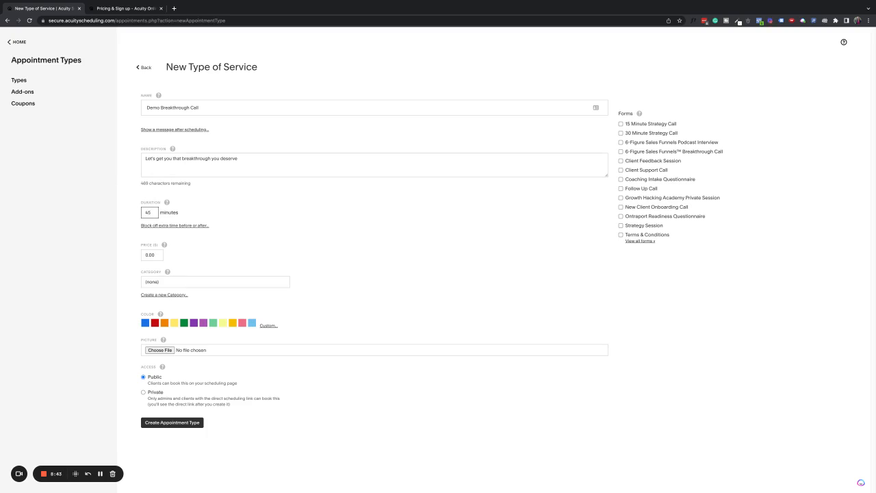
text(30)
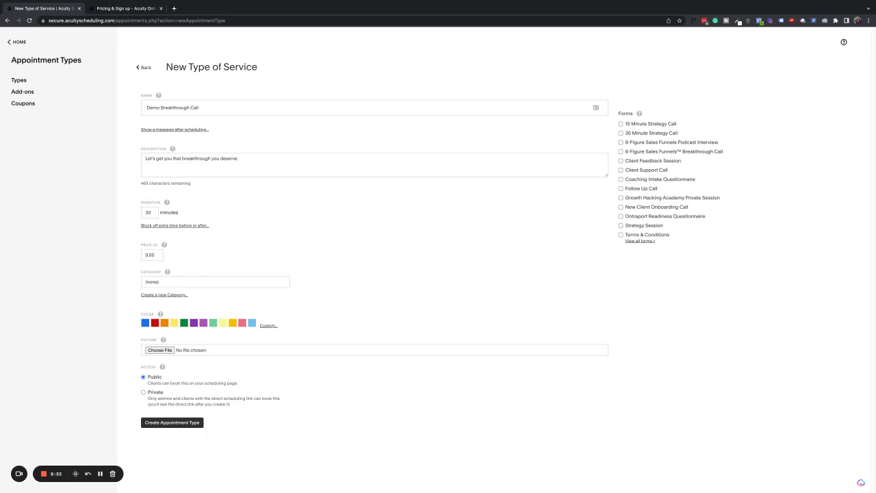
click(215, 281)
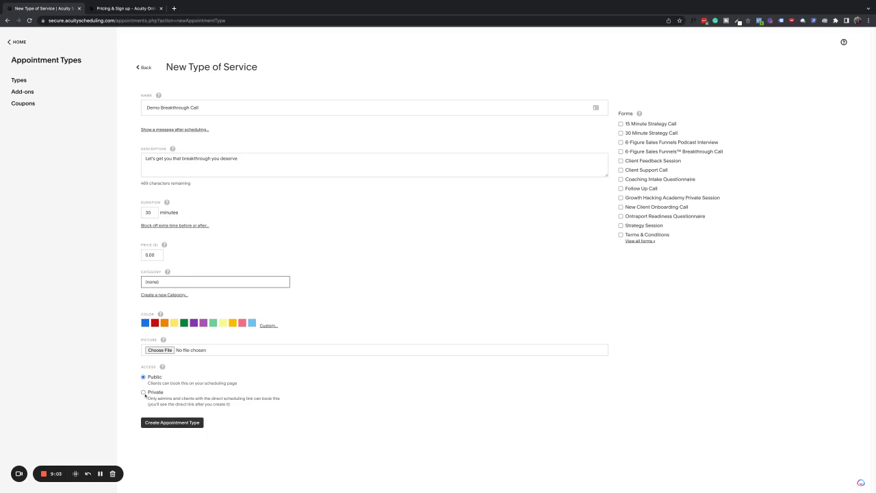
Make Demo Breakthrough Call private and create the appointment type.
click(143, 393)
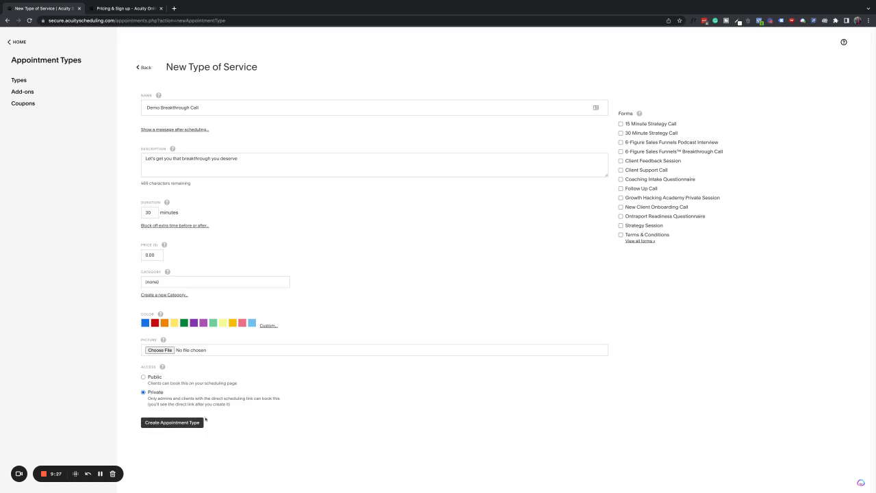
mouse_move(642, 109)
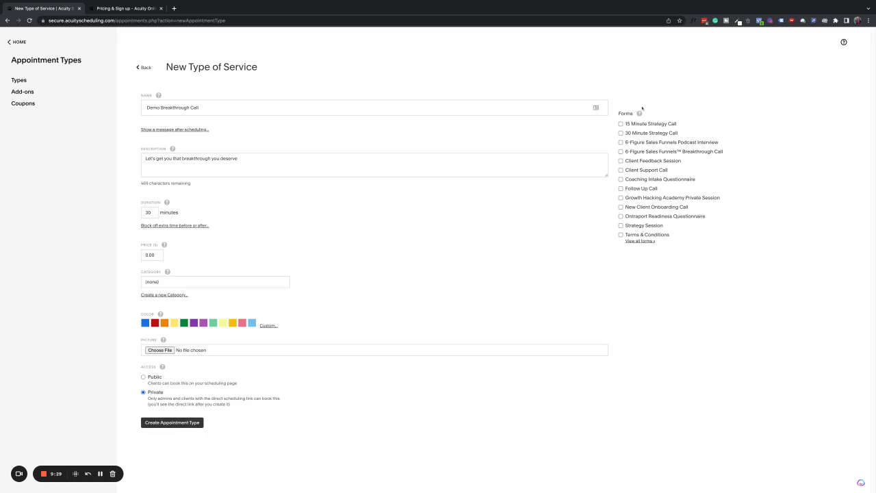
mouse_move(639, 113)
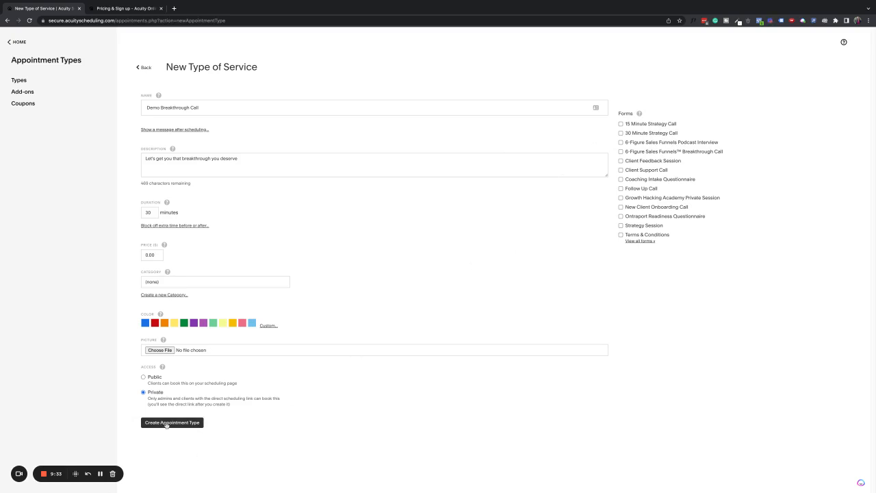
mouse_move(433, 213)
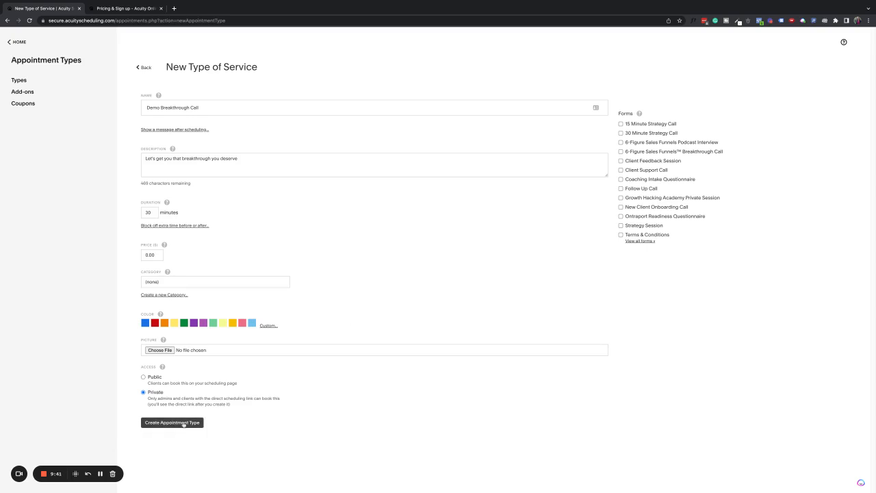
click(172, 423)
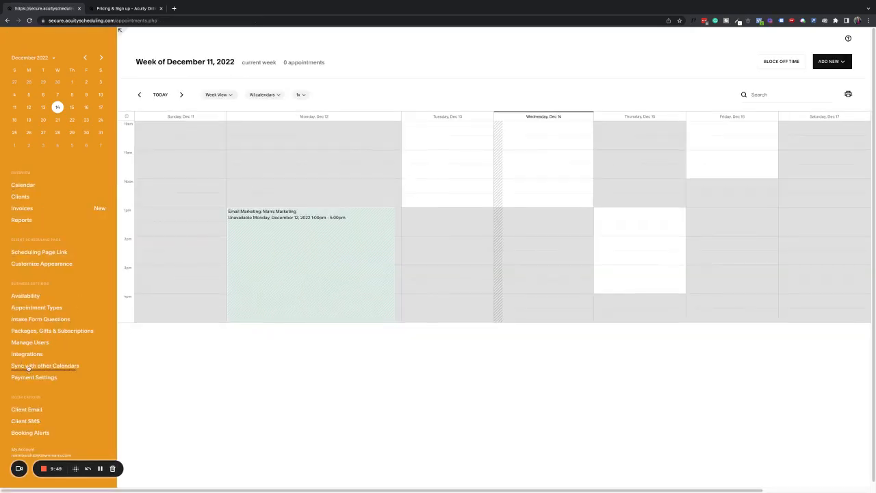
Open the 6-Figure Sales Funnels Breakthrough Call intake form from the intake forms list.
click(40, 319)
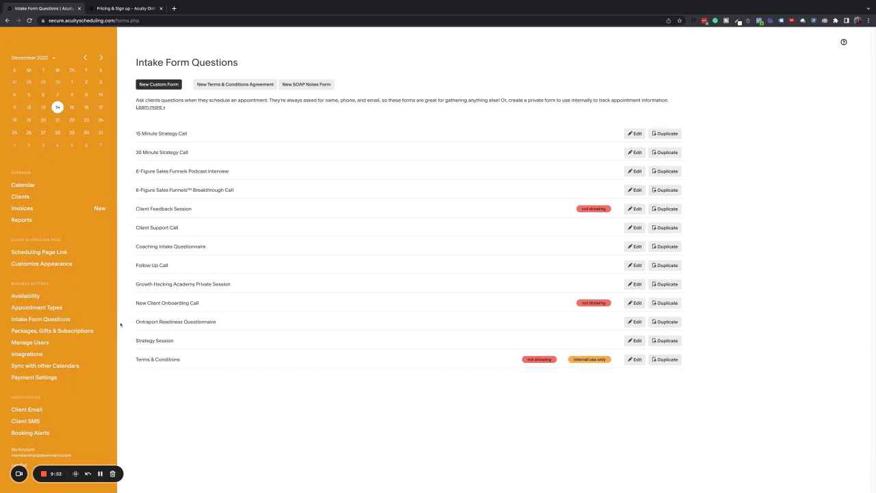
mouse_move(160, 240)
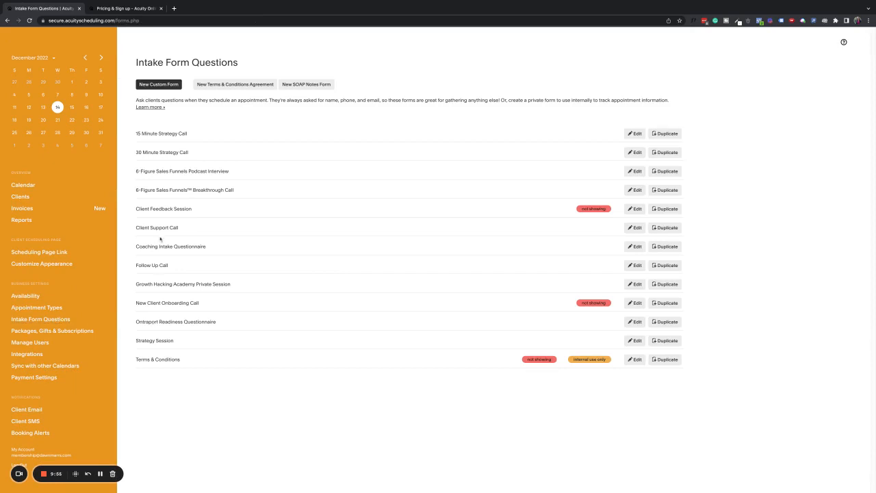
mouse_move(256, 284)
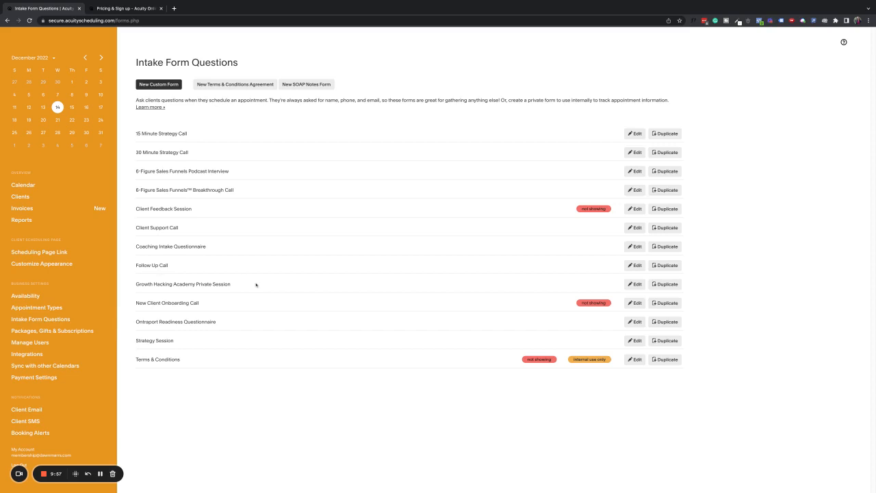
mouse_move(219, 369)
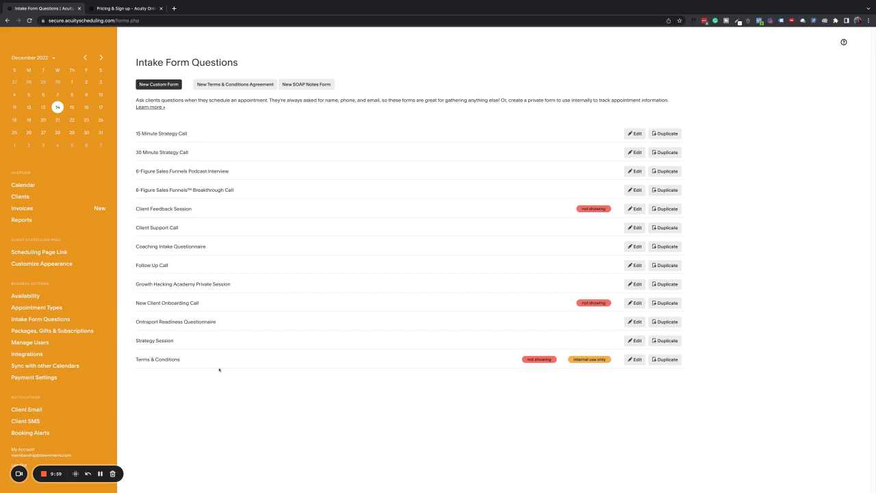
mouse_move(282, 253)
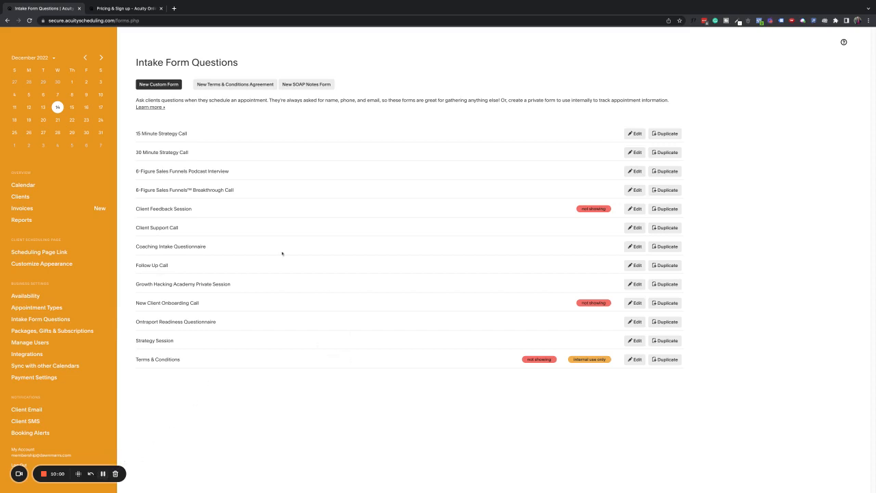
mouse_move(209, 204)
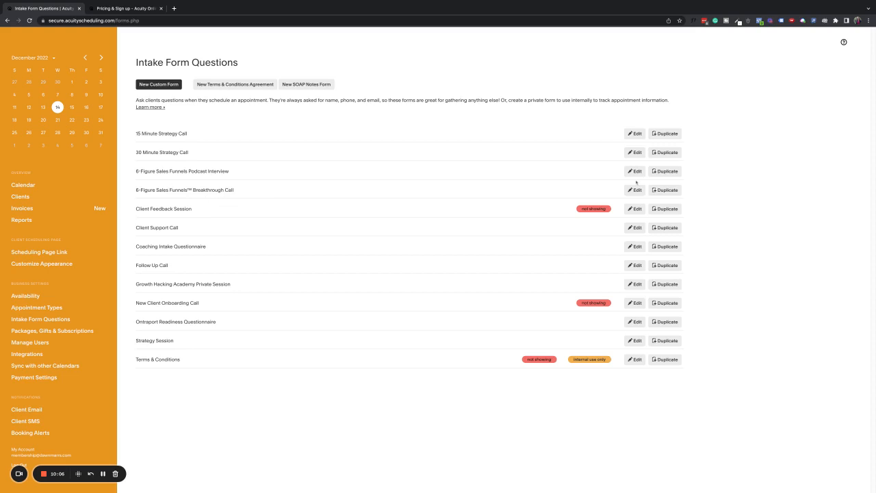
click(634, 189)
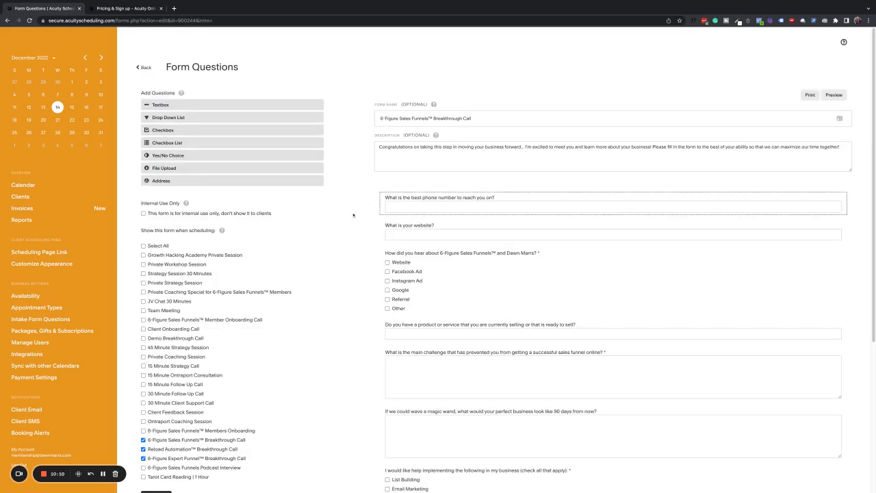
Show the Breakthrough Call form when scheduling Demo Breakthrough Call, and save the form.
scroll(down, 3)
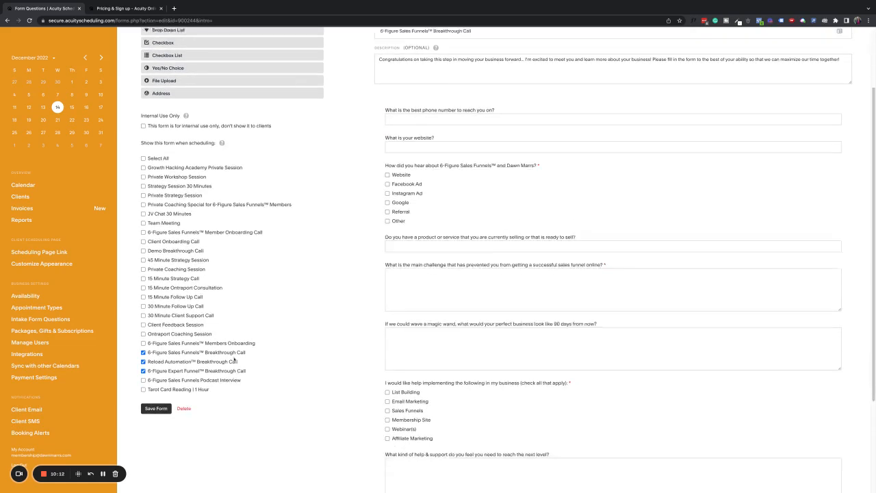
scroll(down, 3)
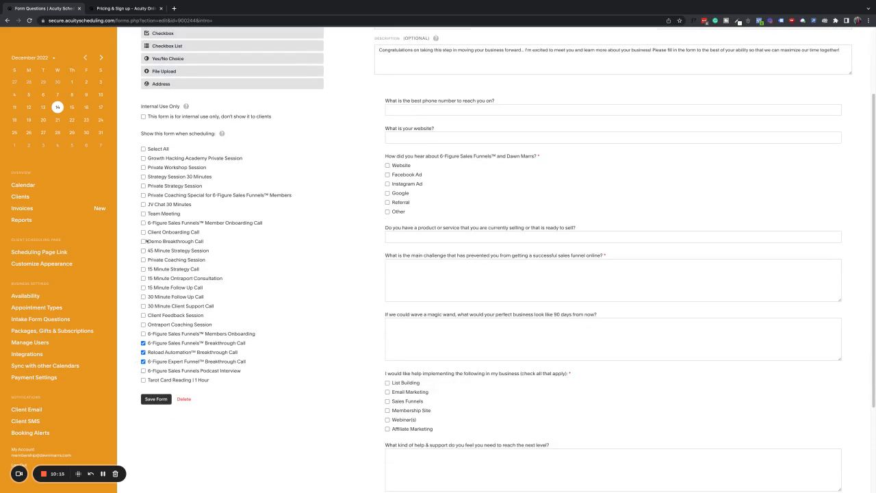
click(143, 241)
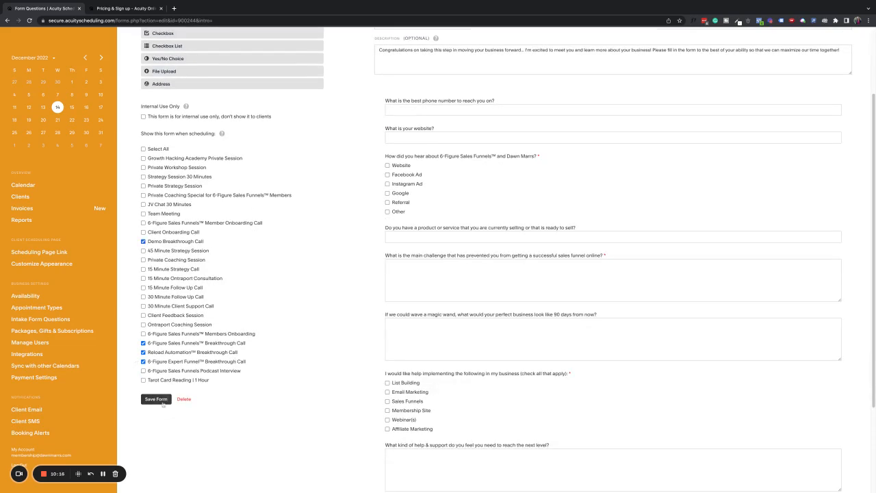
click(155, 399)
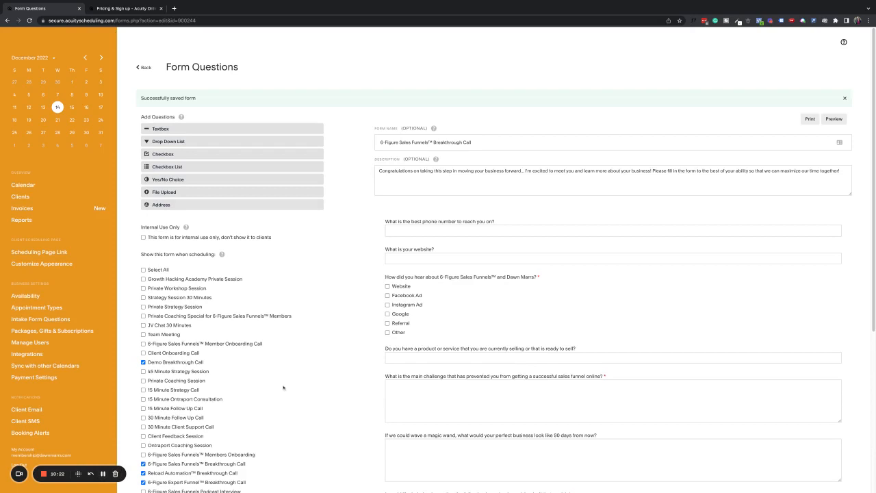
scroll(down, 3)
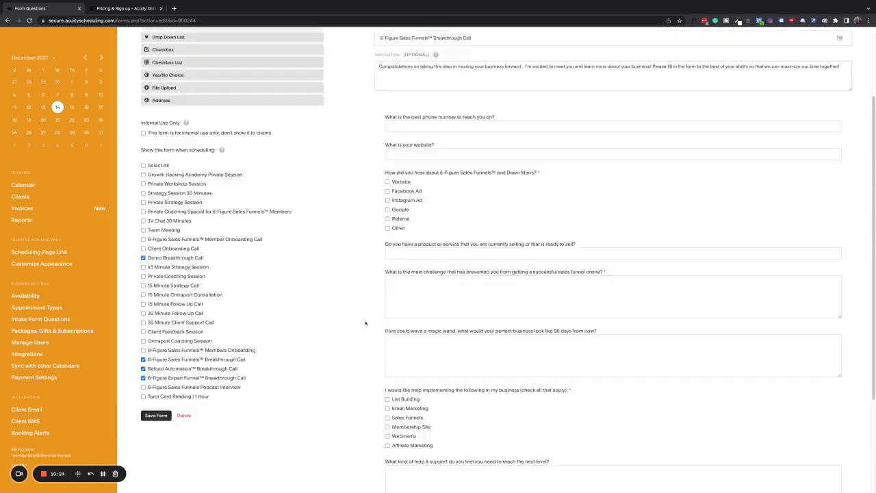
scroll(down, 3)
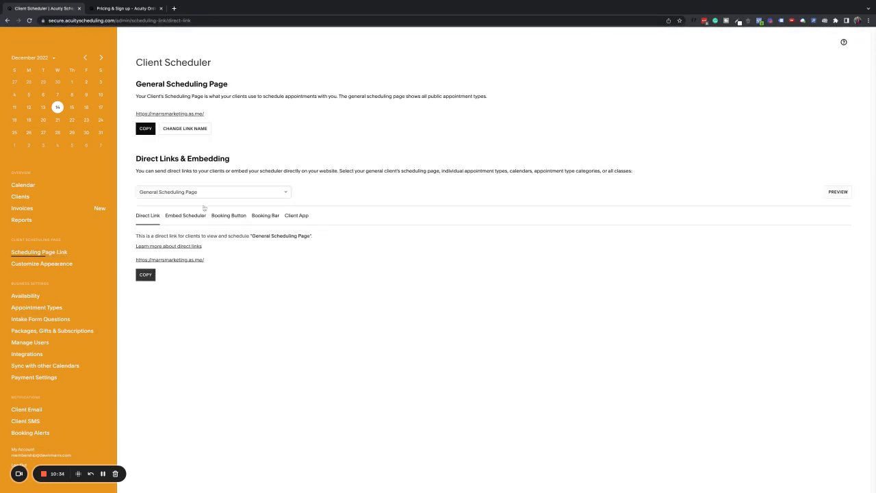
Pick Demo Breakthrough Call in the Direct Links dropdown to show its booking link.
click(213, 192)
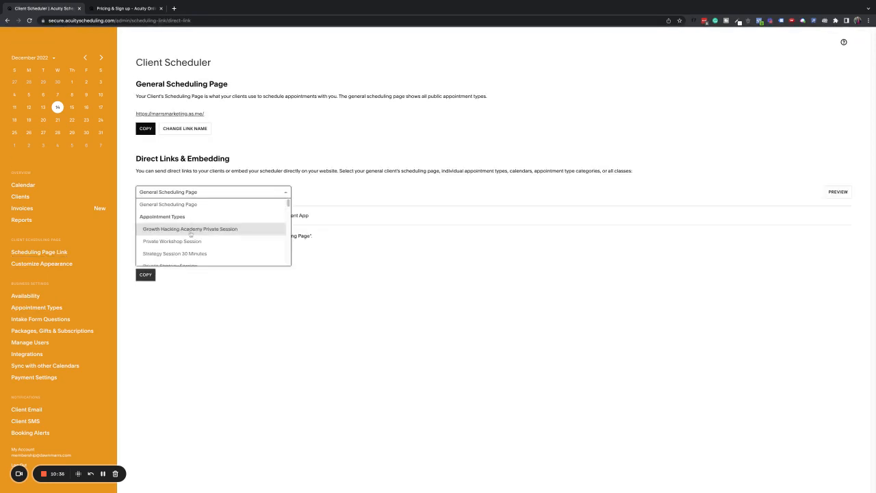
text(demo)
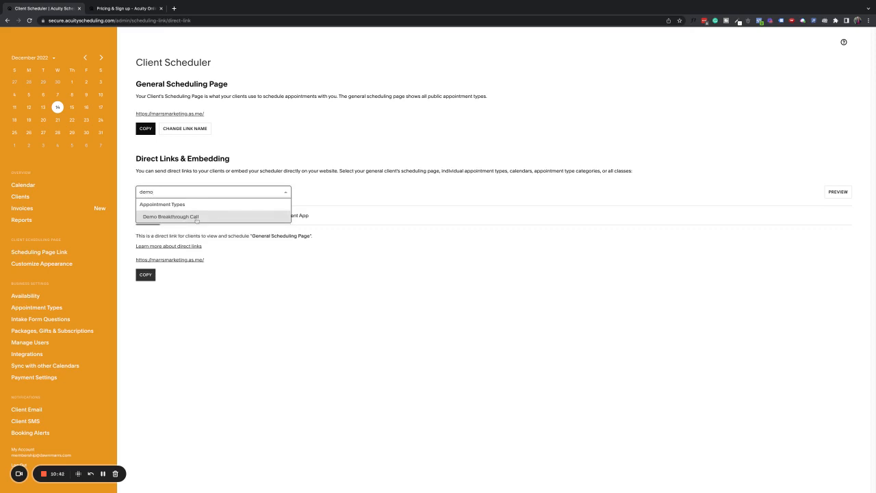
click(172, 216)
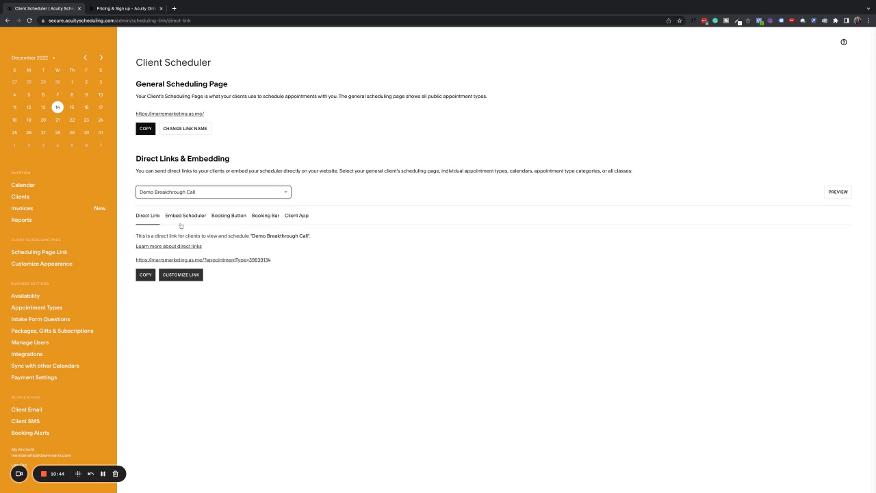
mouse_move(181, 226)
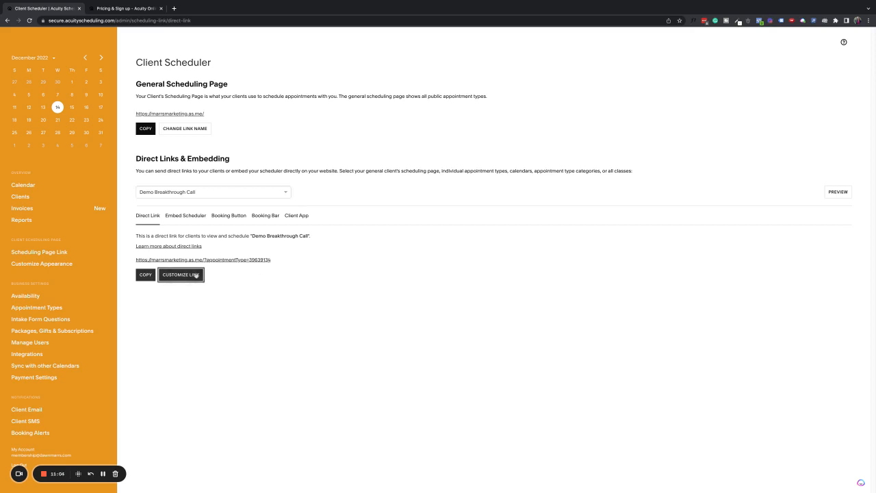
Change the Demo Breakthrough Call direct link ending to 'demo' and save it.
click(181, 274)
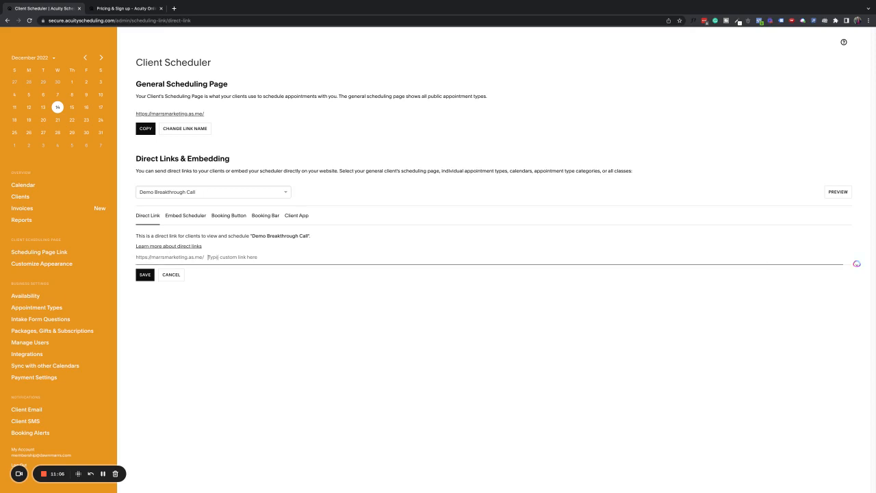
text(demo-breakthrough)
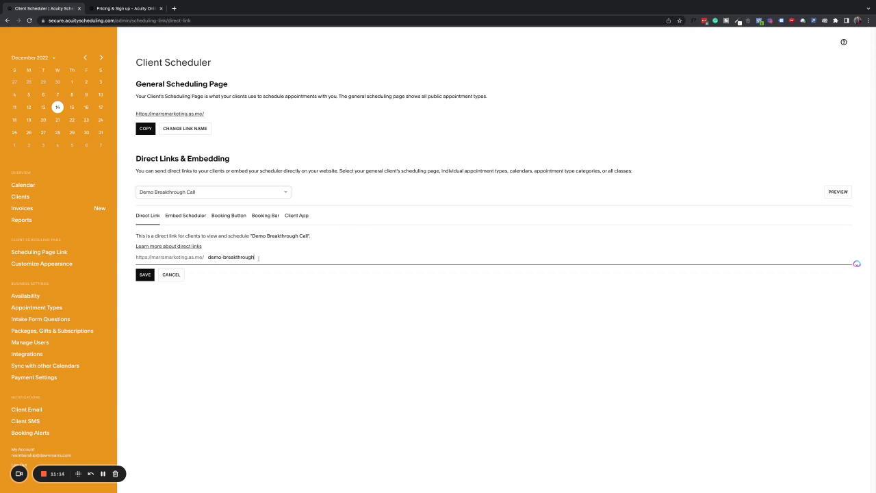
double_click(239, 256)
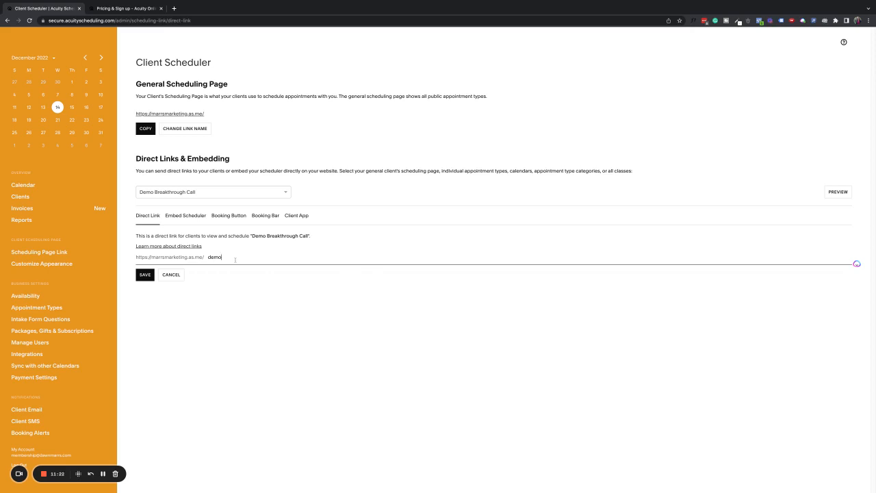
mouse_move(222, 266)
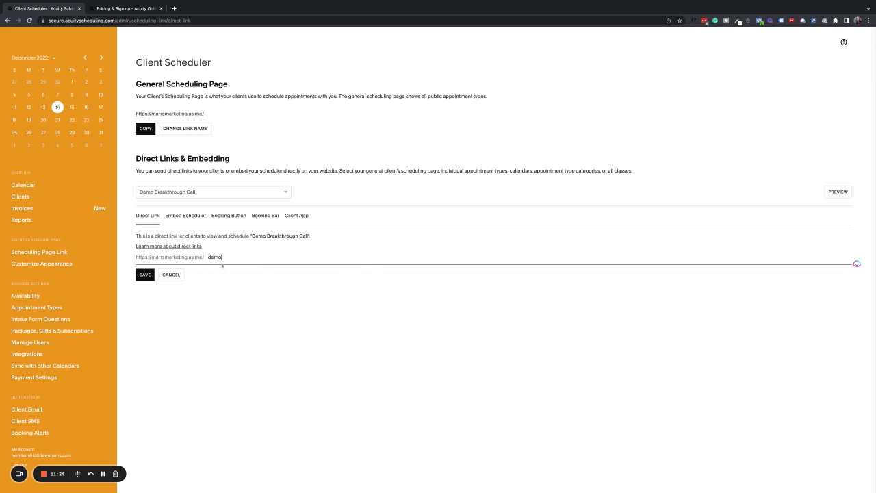
click(145, 274)
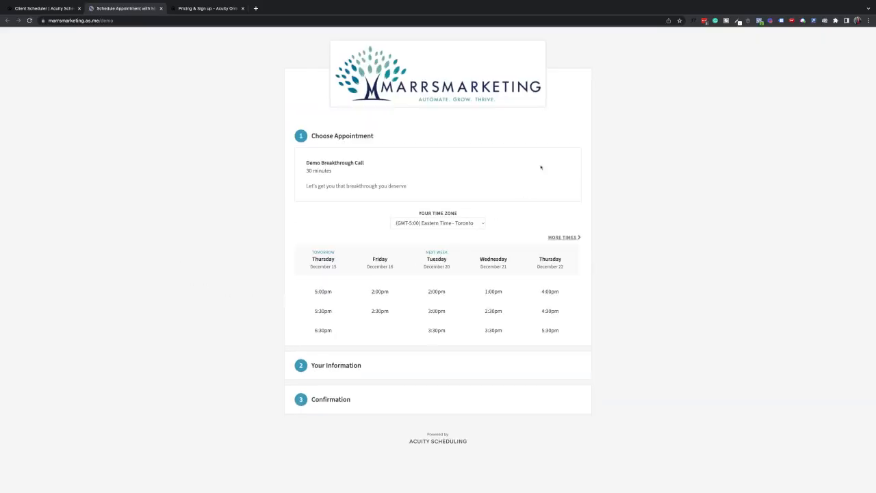
mouse_move(448, 350)
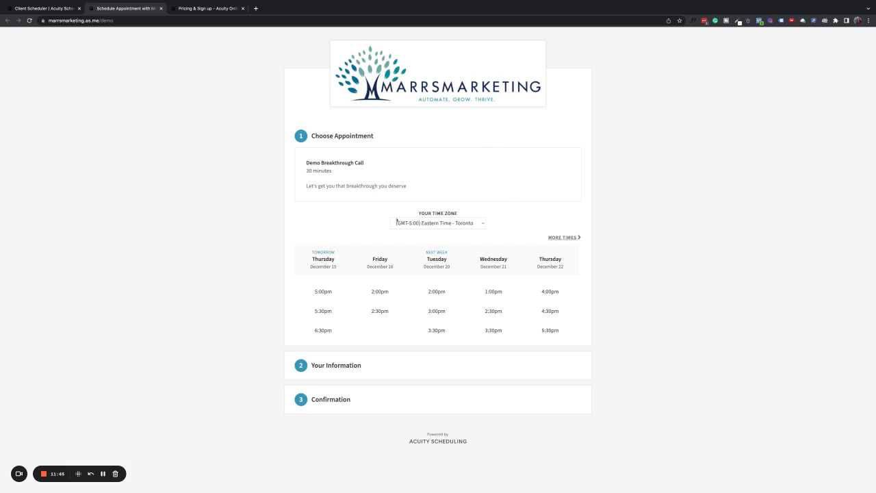
Choose the Tuesday, December 20 2:00pm slot and scroll through the intake questions.
click(437, 291)
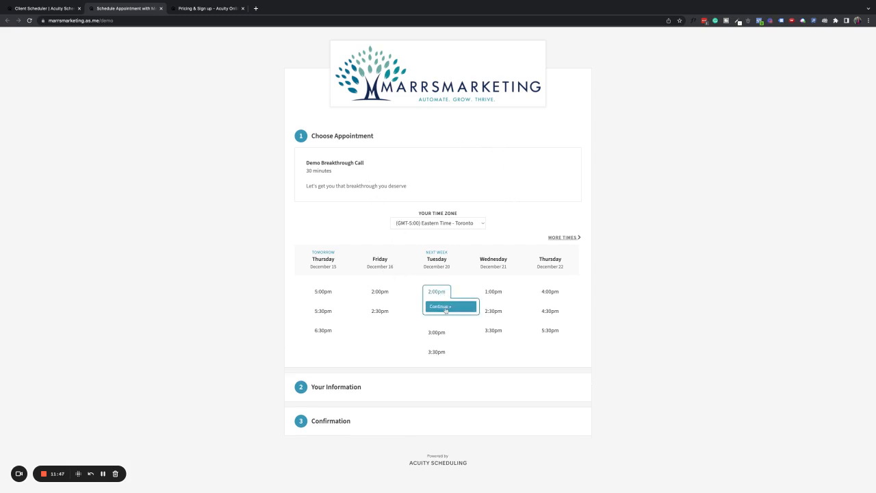
click(438, 306)
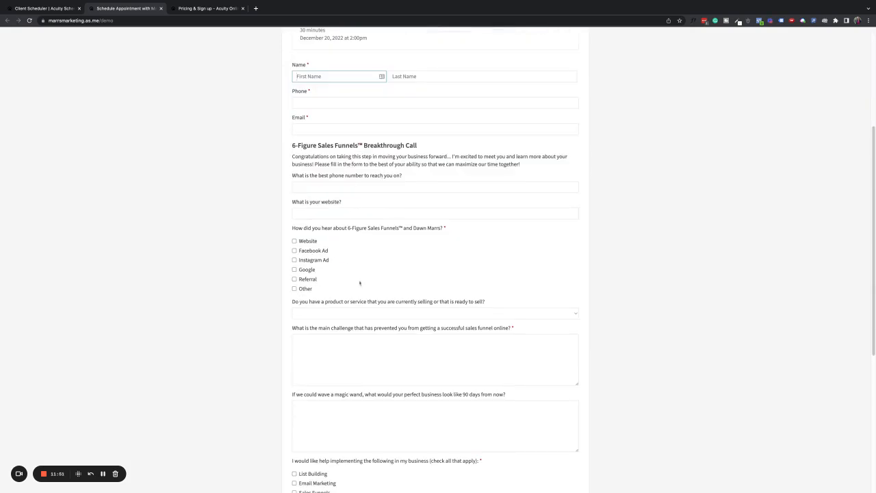
scroll(down, 3)
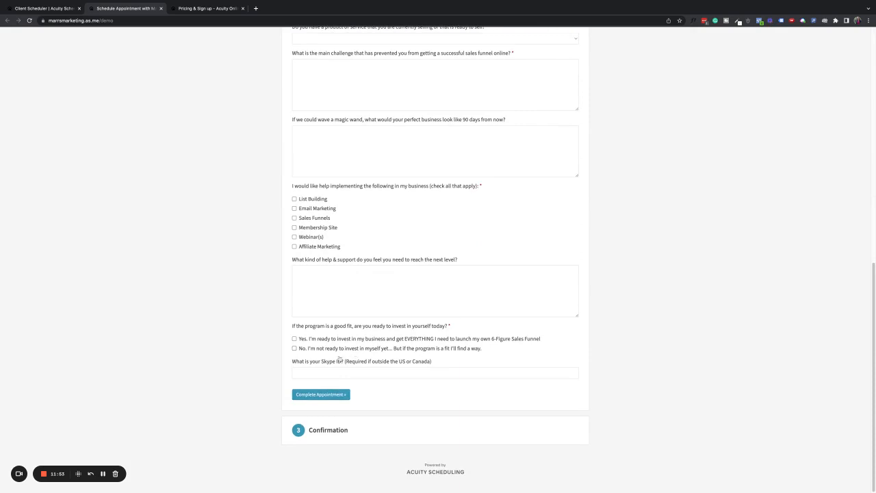